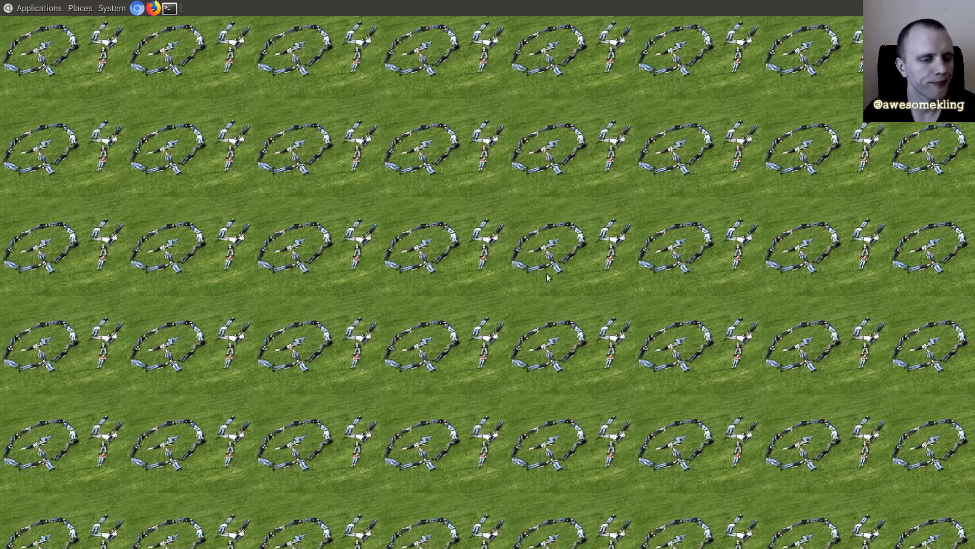
# - In a new terminal, enter ~/src/serenity, list it, check git log, pull (already up to date) and list again
pyautogui.click(168, 8)
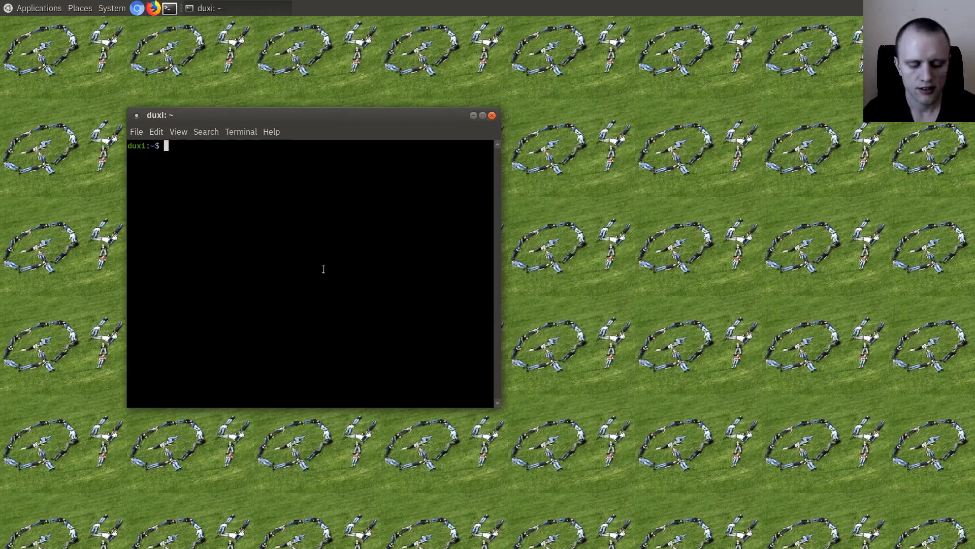
pyautogui.write('s')
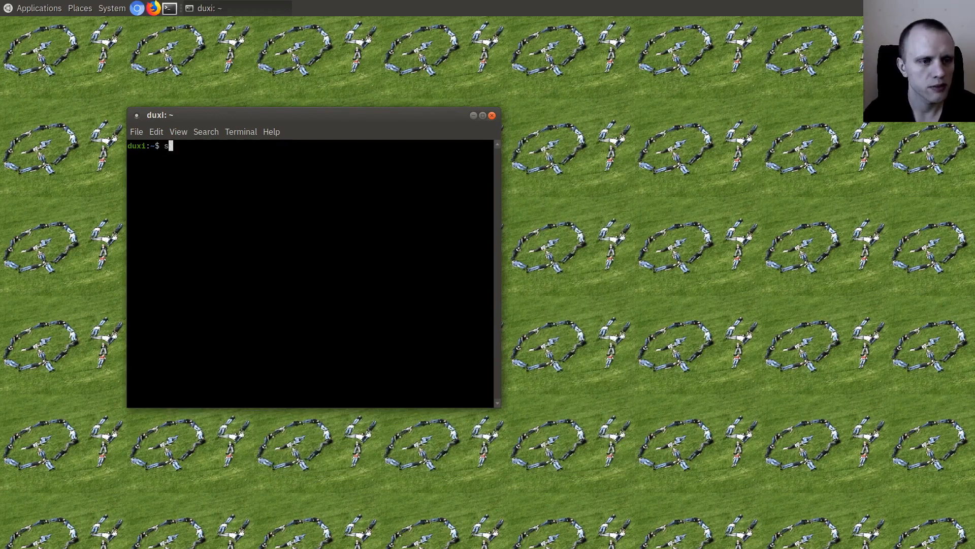
pyautogui.write('ls -l')
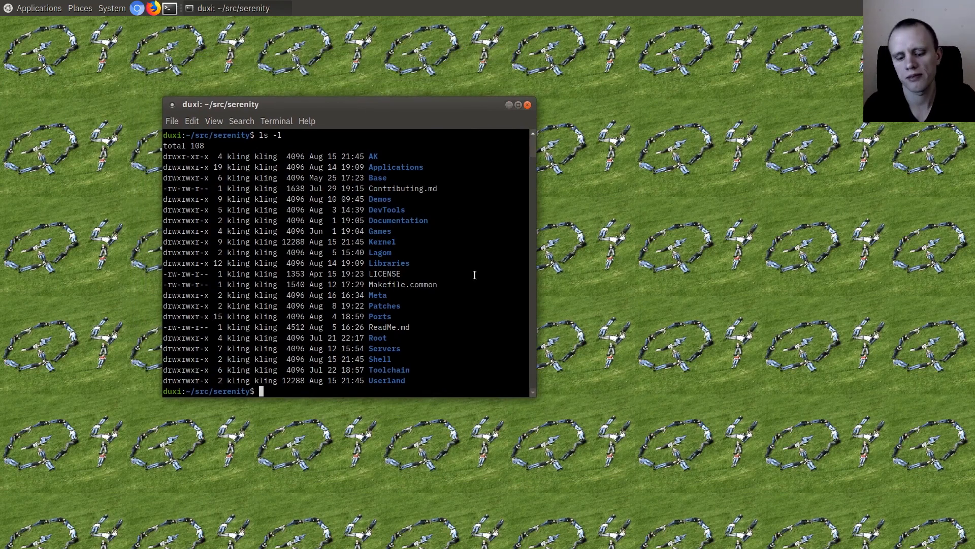
pyautogui.write('git l')
pyautogui.write('git pull')
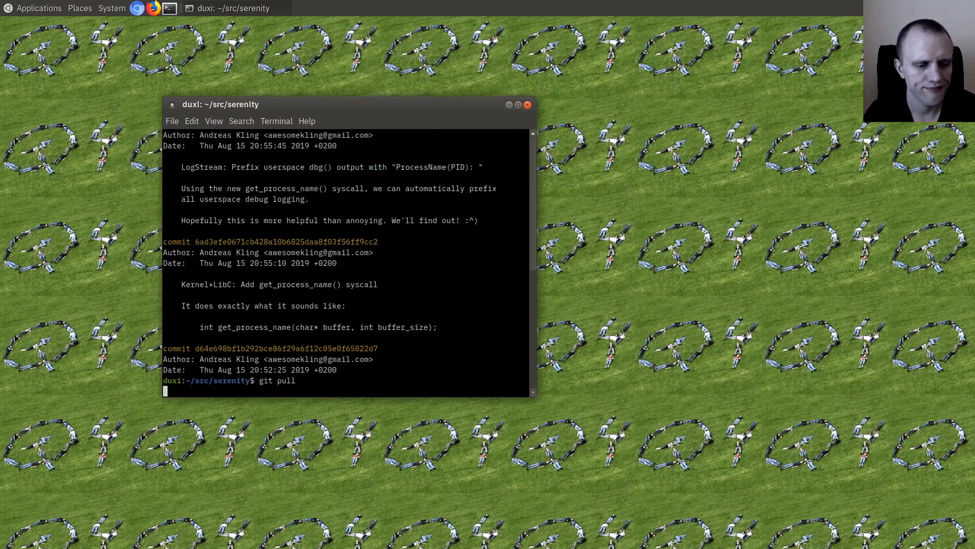
pyautogui.press('Return')
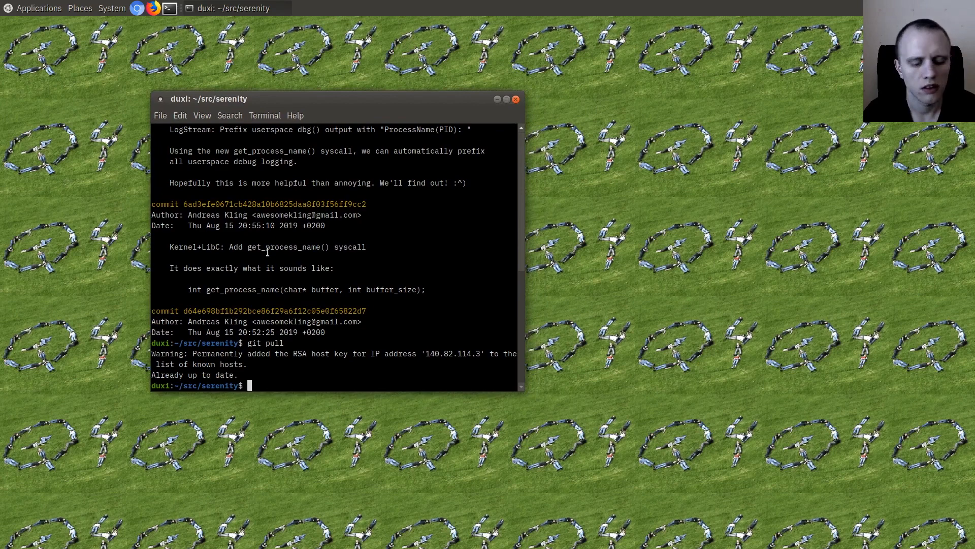
pyautogui.write('ls')
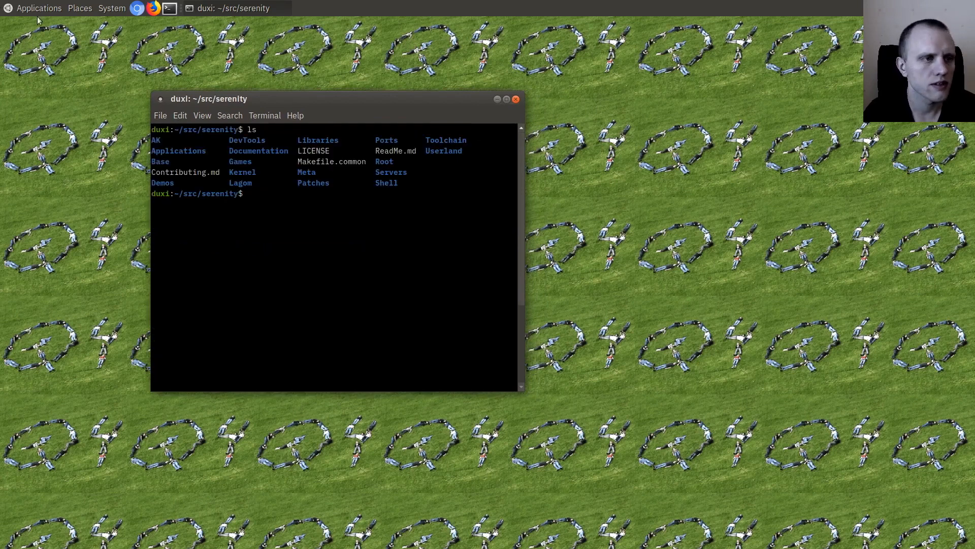
# - Launch Qt Creator, dismiss the About box and bring up the File menu's project options
pyautogui.click(38, 8)
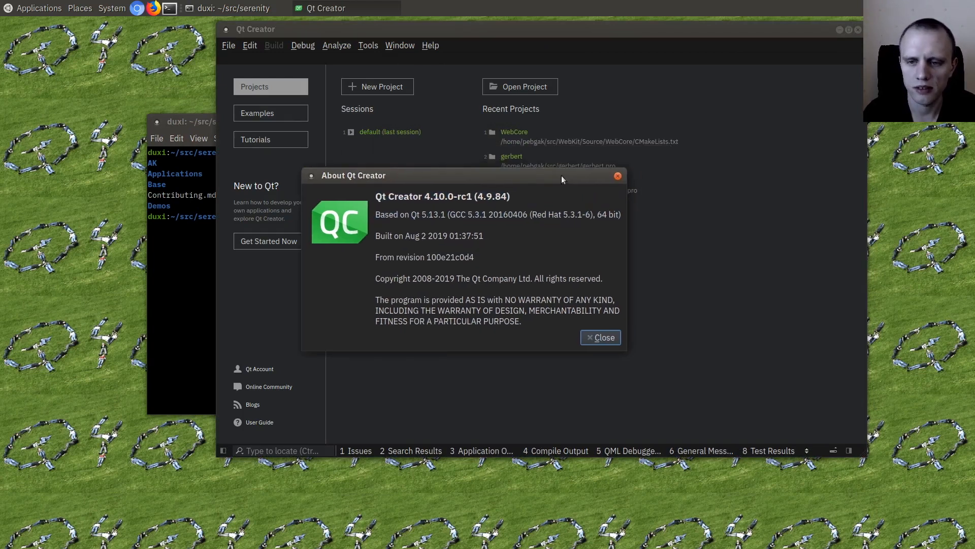
pyautogui.click(599, 337)
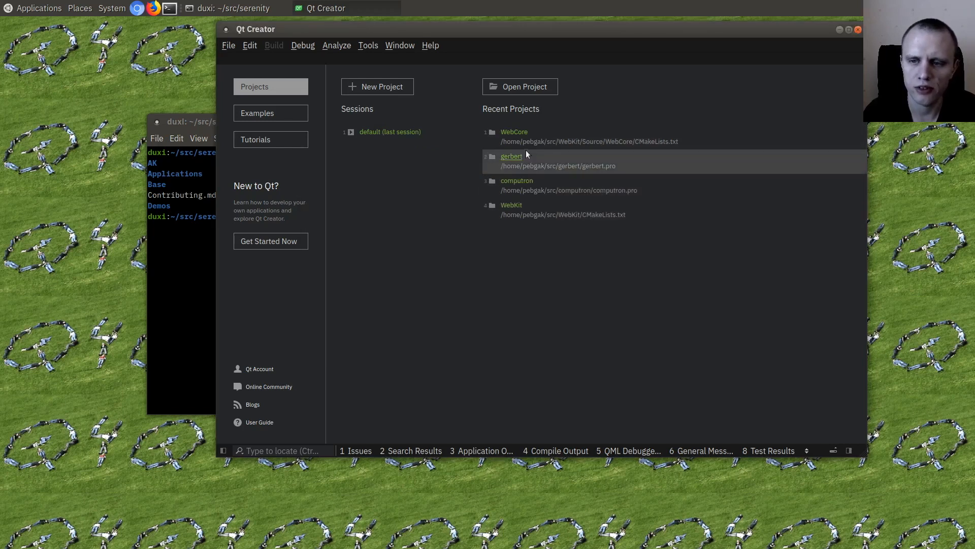
pyautogui.moveTo(397, 173)
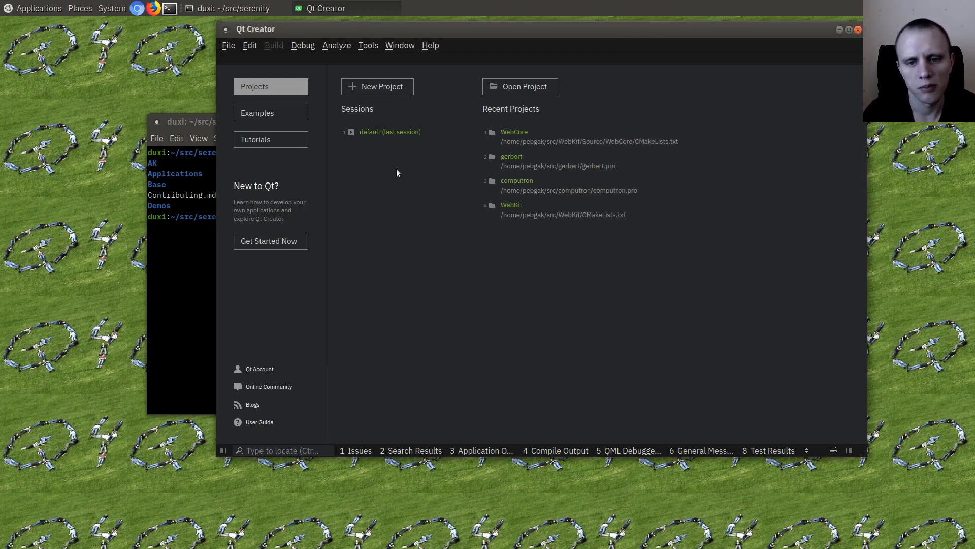
pyautogui.click(336, 45)
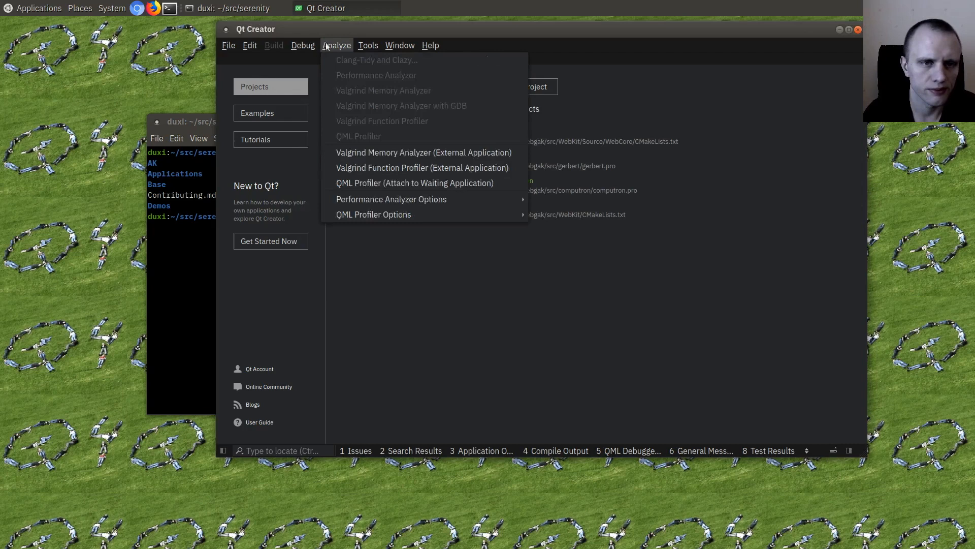
pyautogui.click(228, 45)
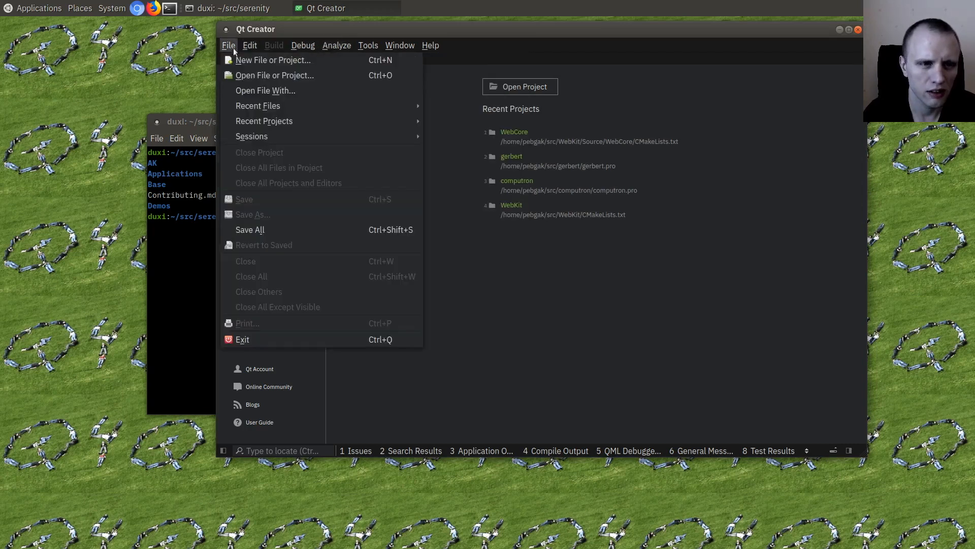
# - Start a new project using the Import Existing Project template
pyautogui.click(272, 60)
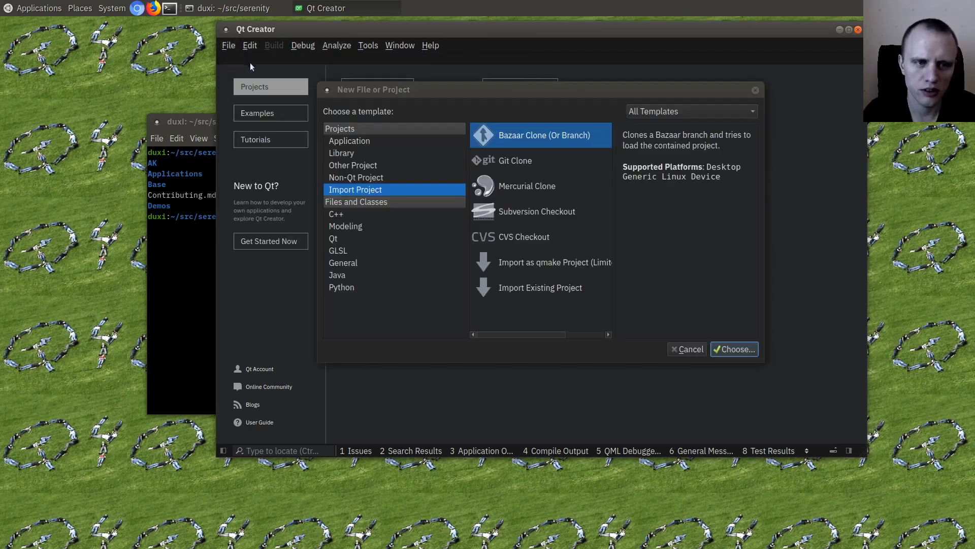
pyautogui.click(540, 287)
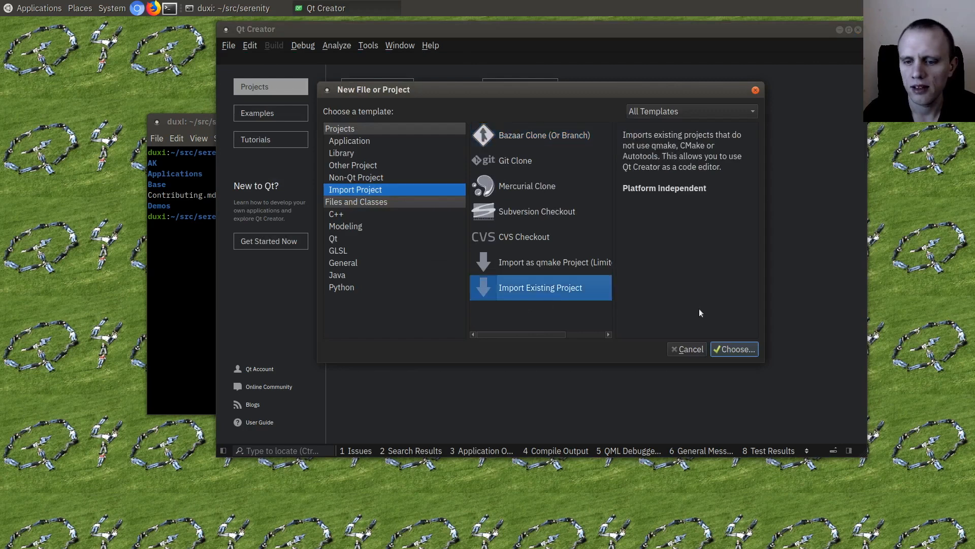
pyautogui.click(733, 348)
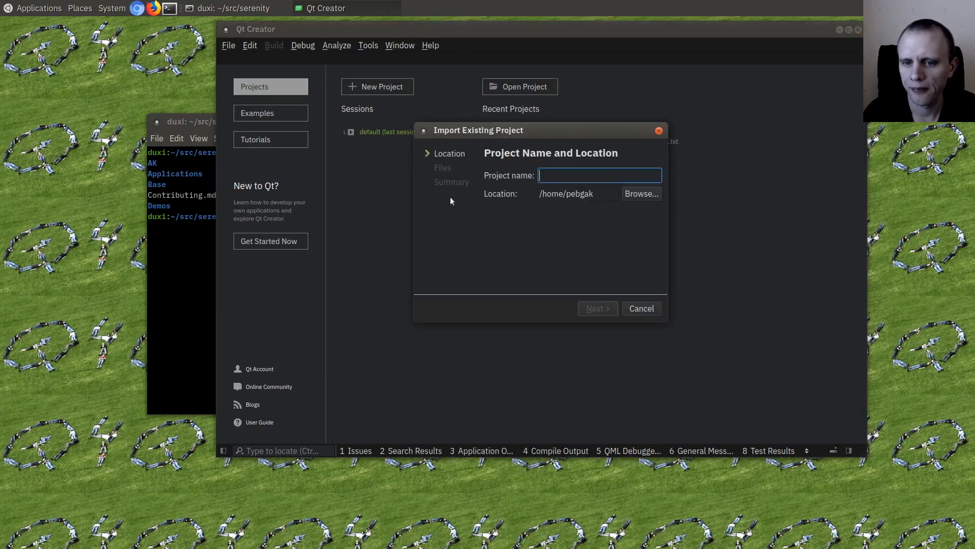
# - Set the project location to ~/src/serenity and name the project serenity
pyautogui.click(641, 194)
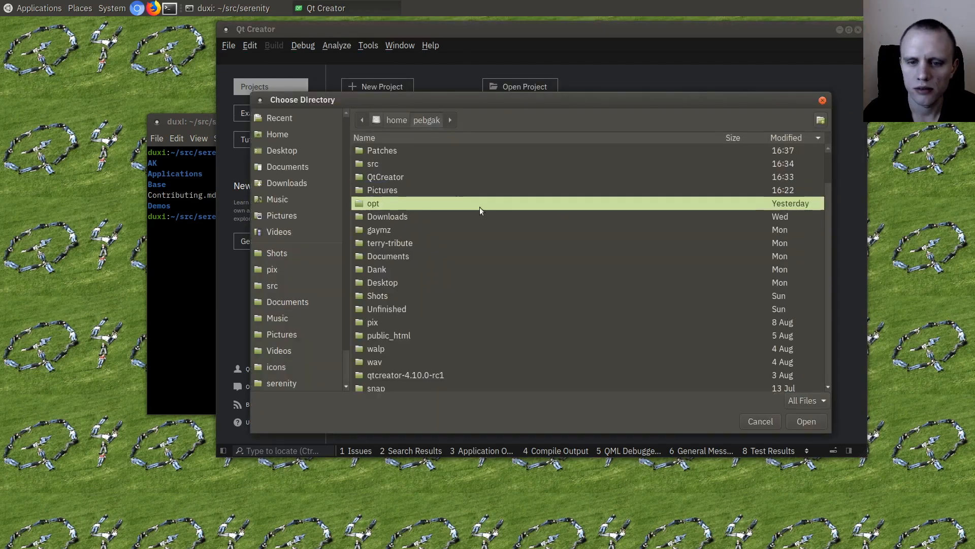
pyautogui.click(272, 285)
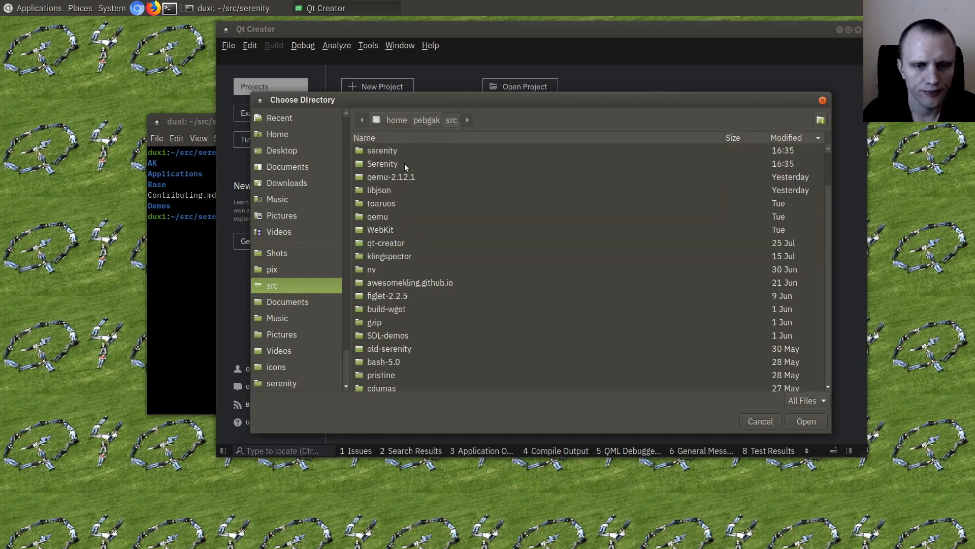
pyautogui.doubleClick(382, 164)
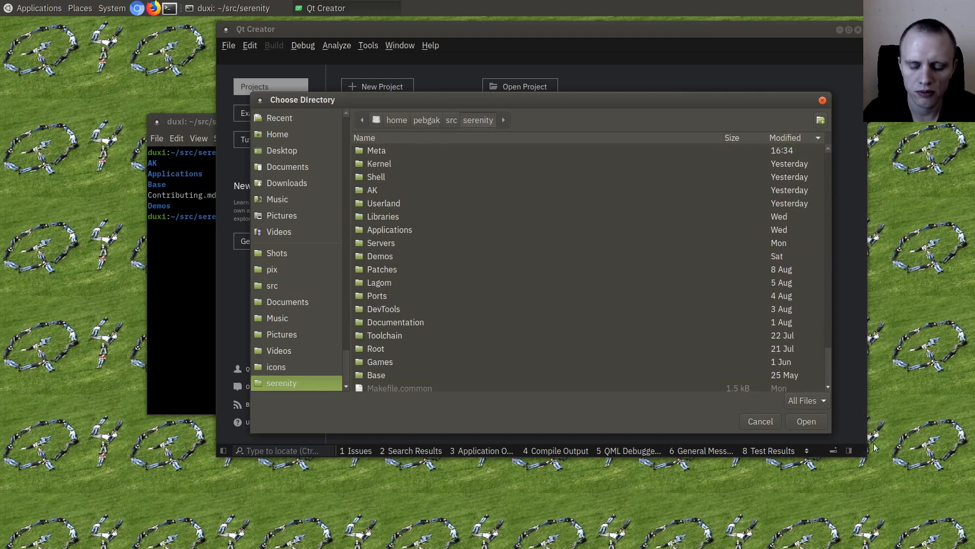
pyautogui.click(805, 420)
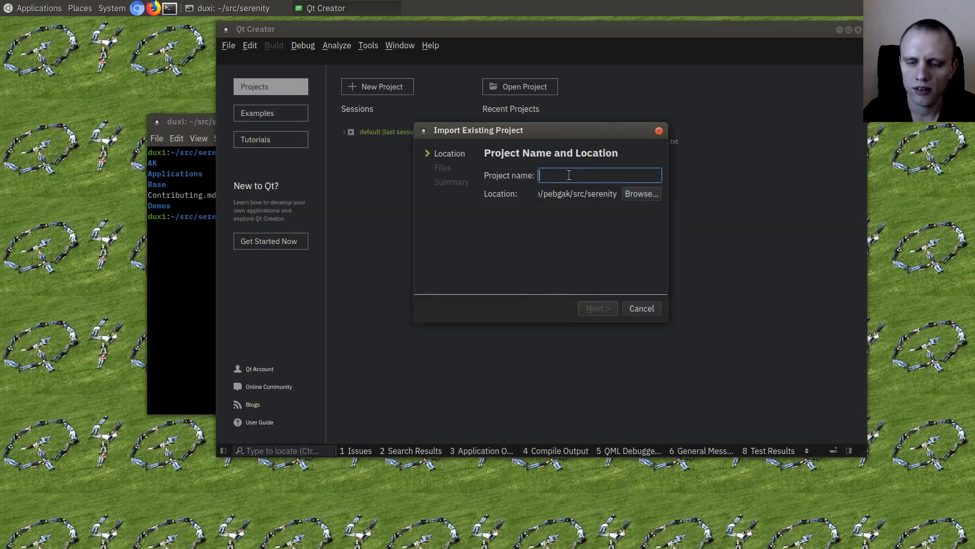
pyautogui.write('serenity')
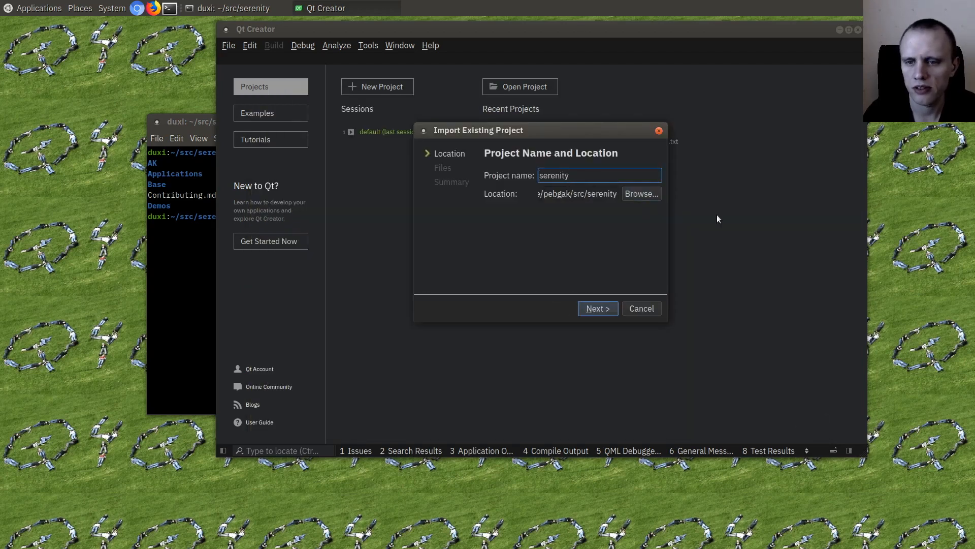
# - Advance through file selection with AK and Applications collapsed, keep version control none, reach the summary
pyautogui.click(596, 307)
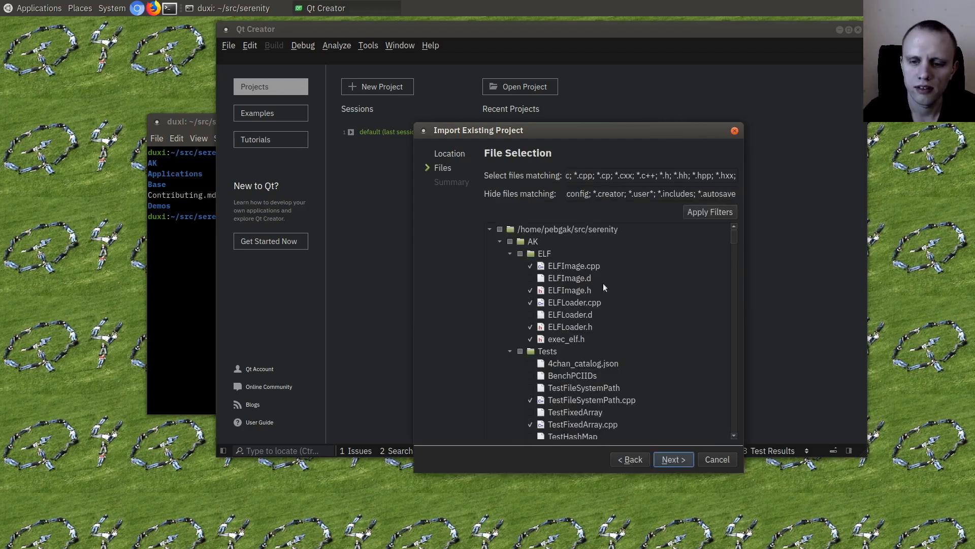
pyautogui.click(530, 265)
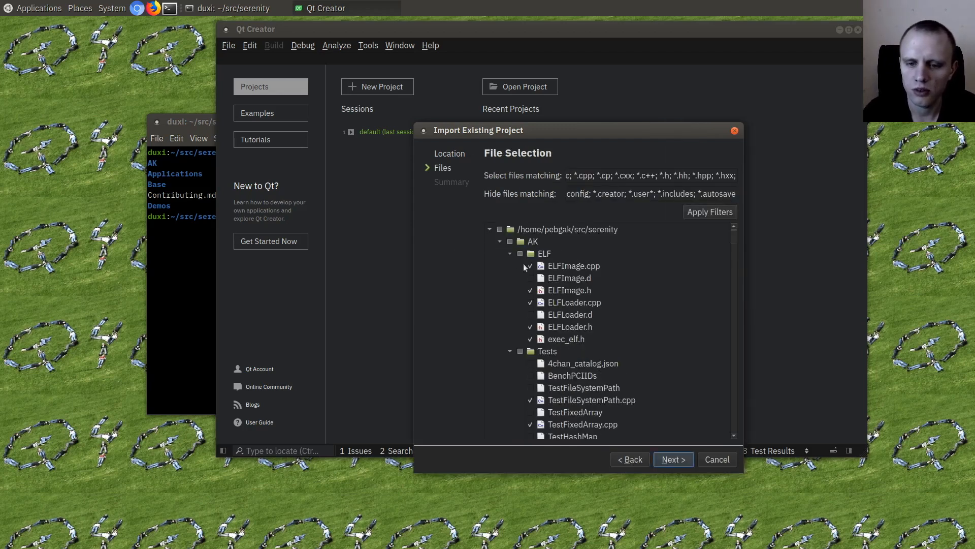
pyautogui.click(500, 242)
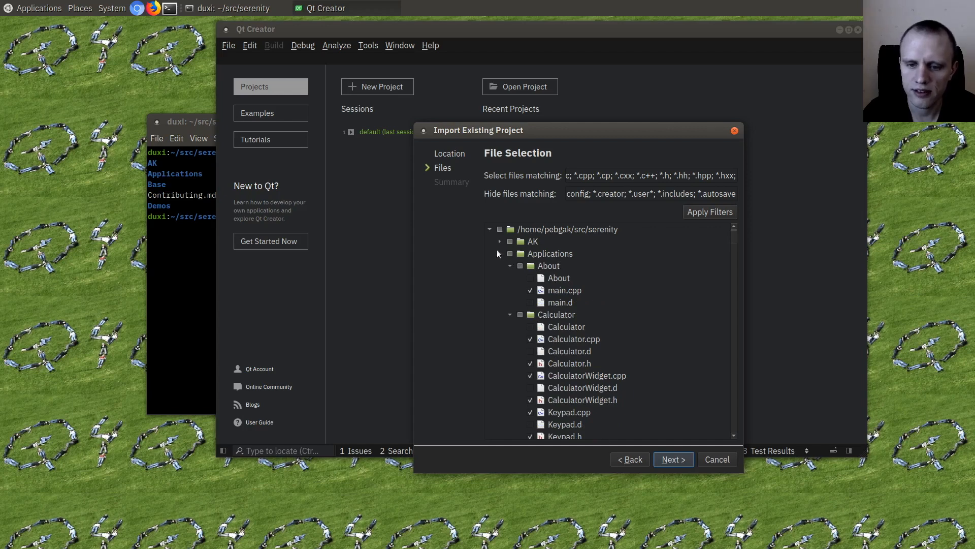
pyautogui.click(500, 253)
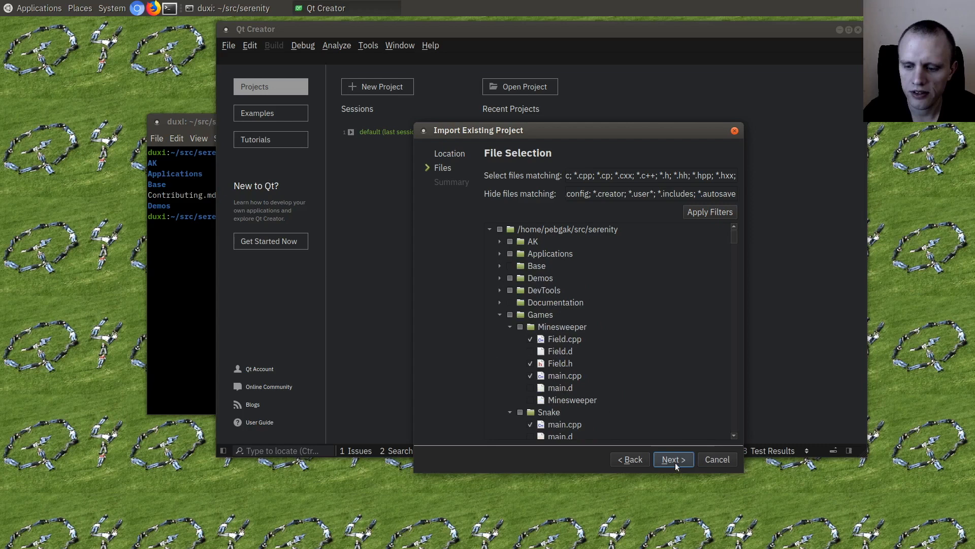
pyautogui.click(672, 459)
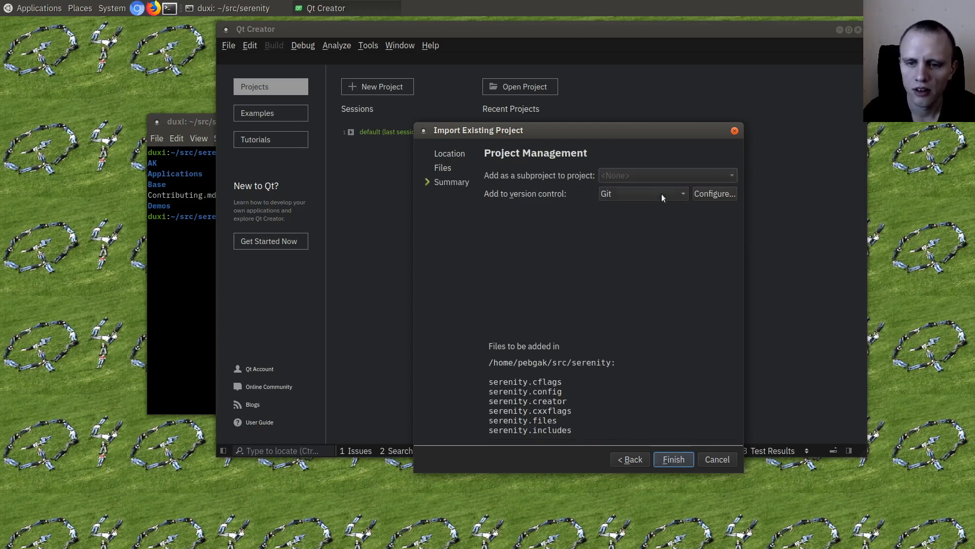
pyautogui.click(667, 175)
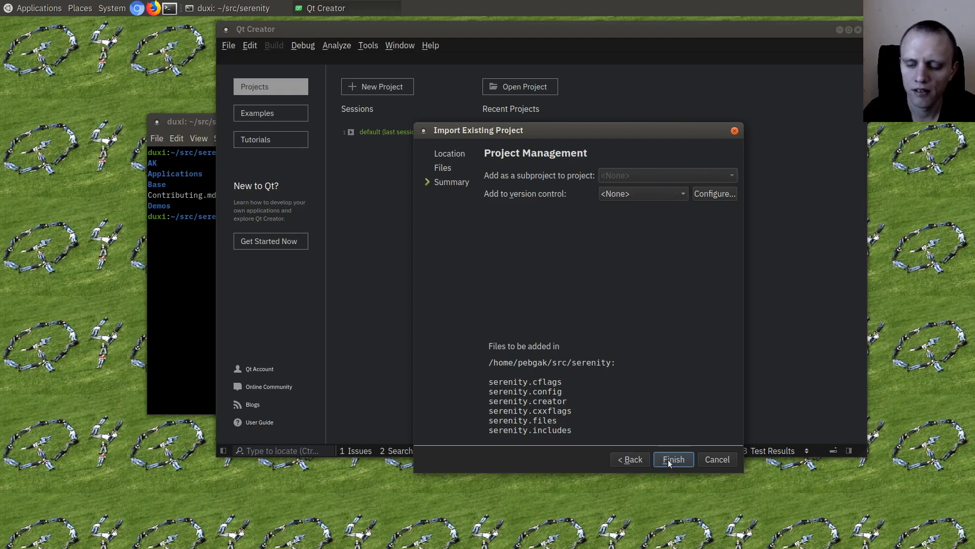
pyautogui.click(672, 459)
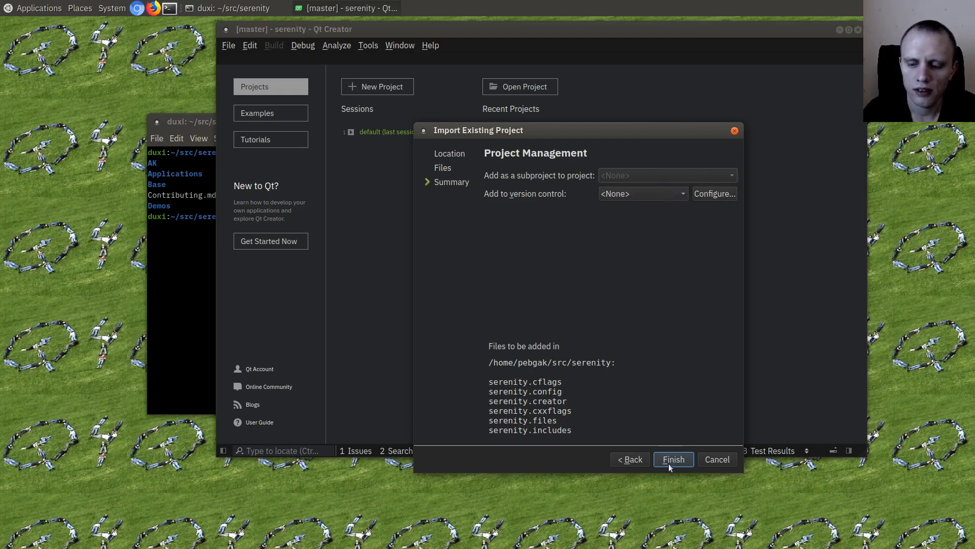
# - Finish the import, cat ~/Patches/refresh-creator.sh and begin copying it into Meta/refresh-
pyautogui.click(672, 459)
pyautogui.write('c')
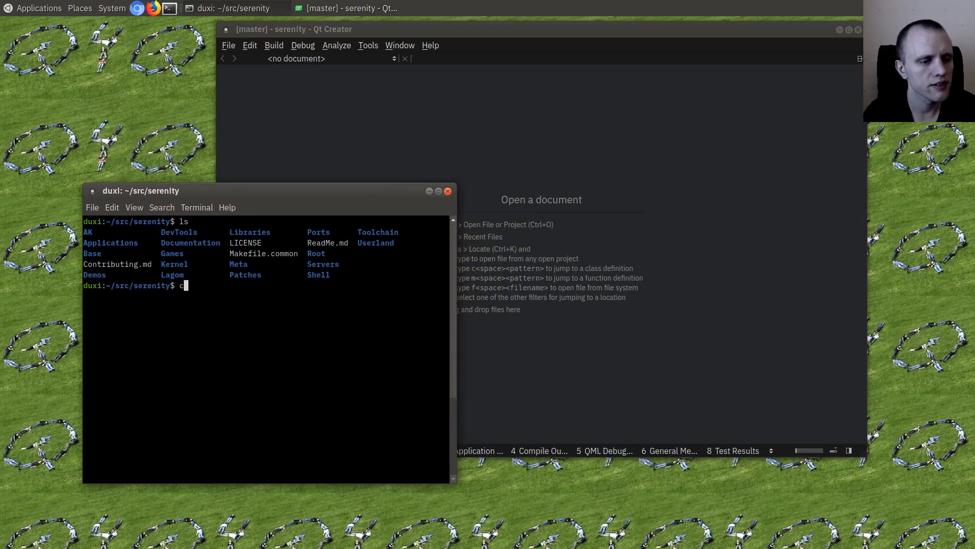
pyautogui.write('at ~/Patches/red')
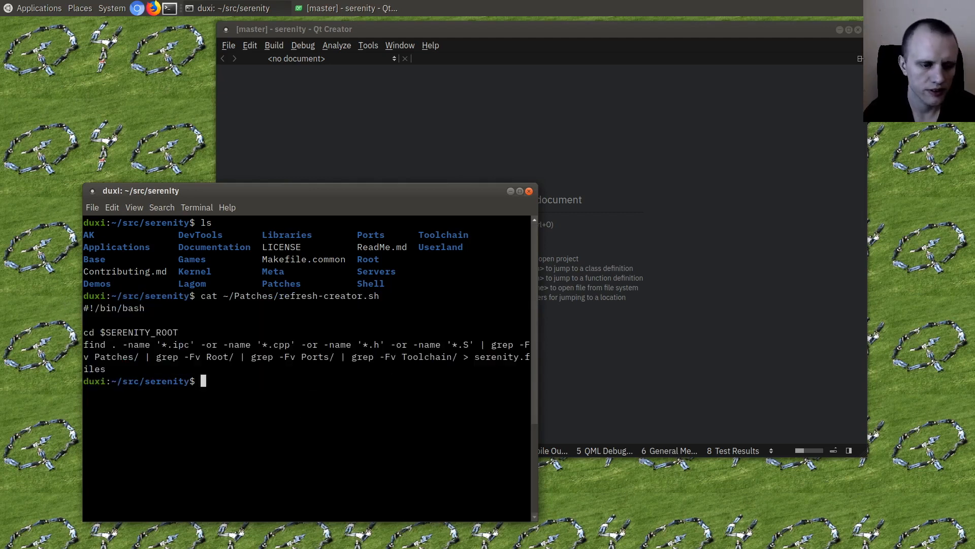
pyautogui.write('cp')
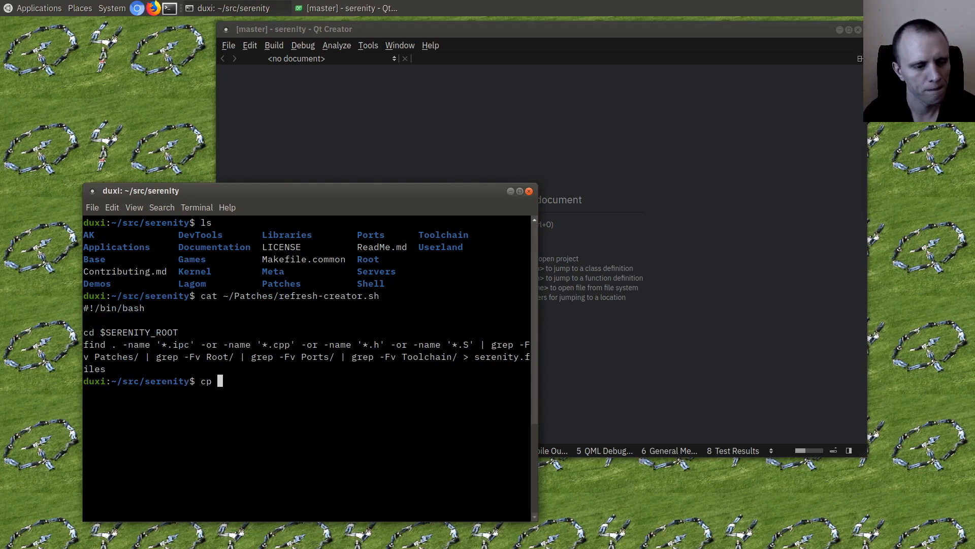
pyautogui.write('!$ Meta/')
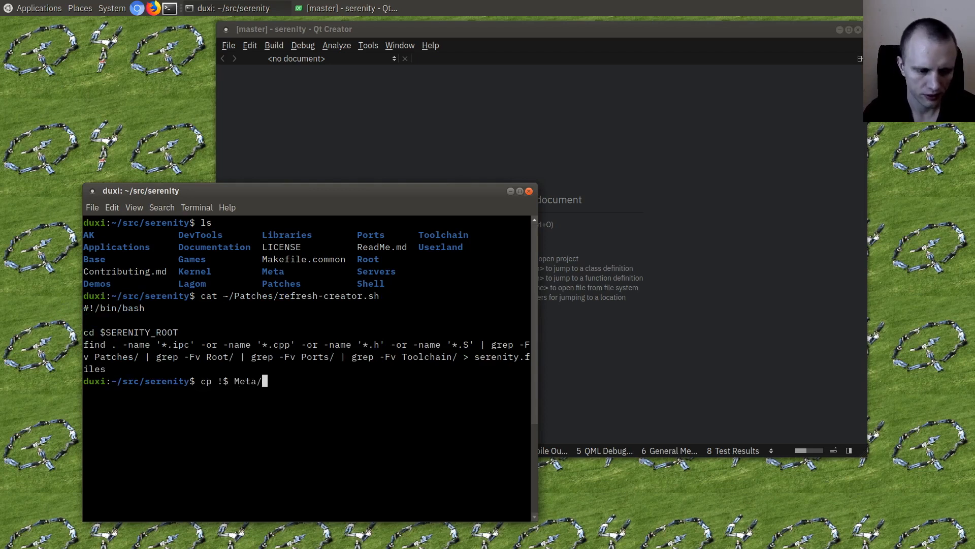
pyautogui.write('r')
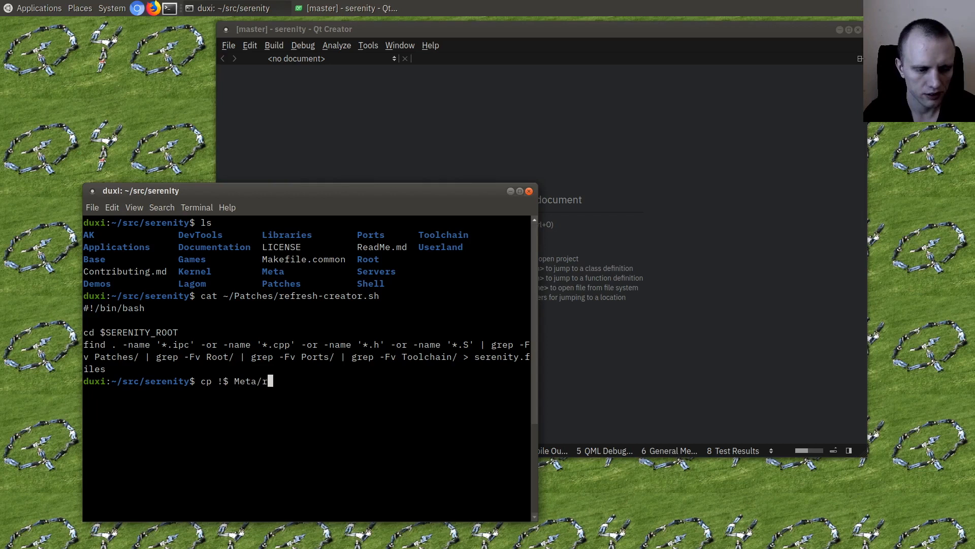
pyautogui.write('efresh-')
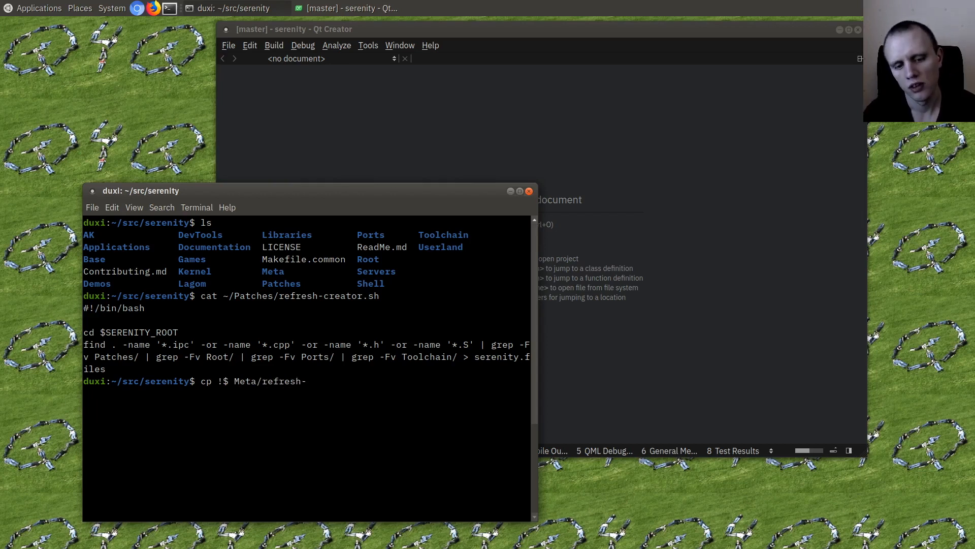
# - Complete the copy as Meta/refresh-serenity-qtcreator.sh and commit it with a 'Meta: Add the script...' message
pyautogui.write('serenity-qtcreatr')
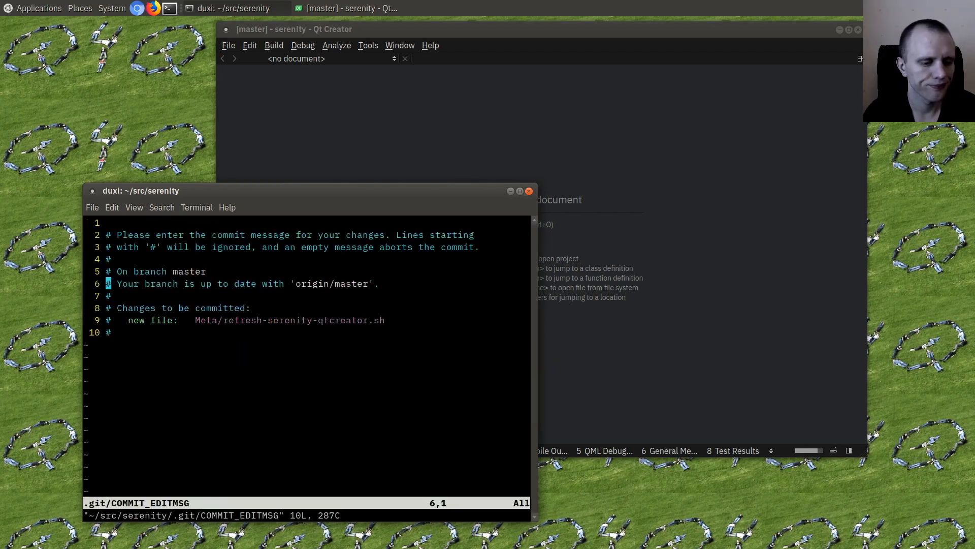
pyautogui.write('Meta:')
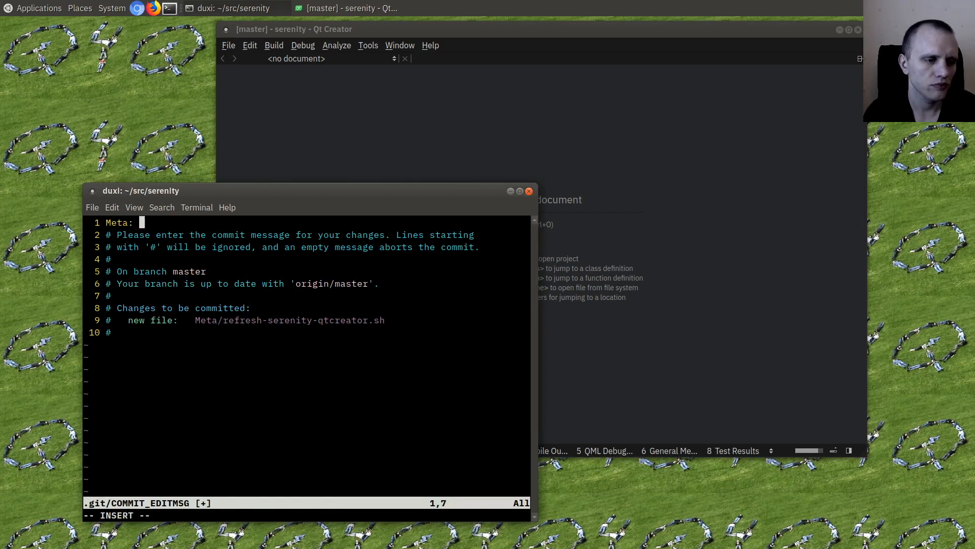
pyautogui.write('Add the script I use to refresh my Q')
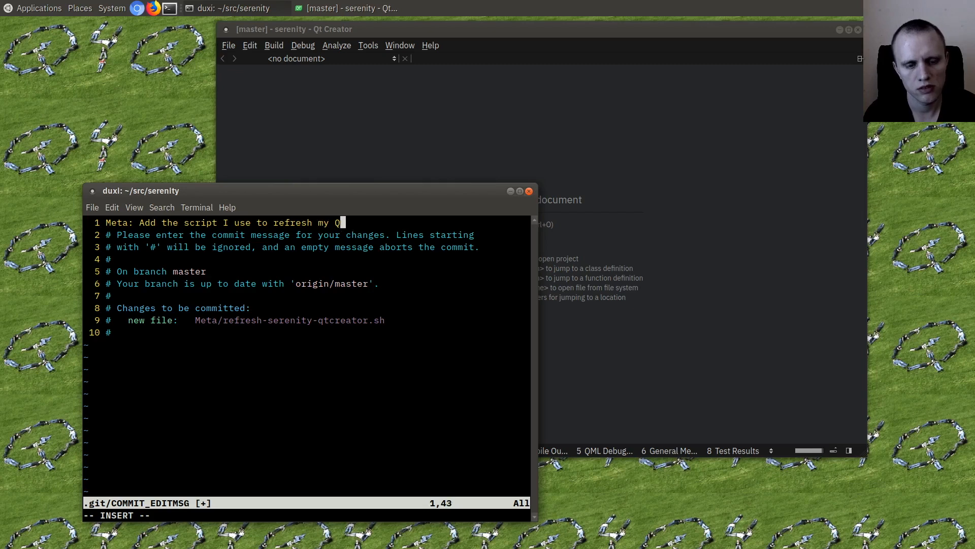
pyautogui.write('Creator project file')
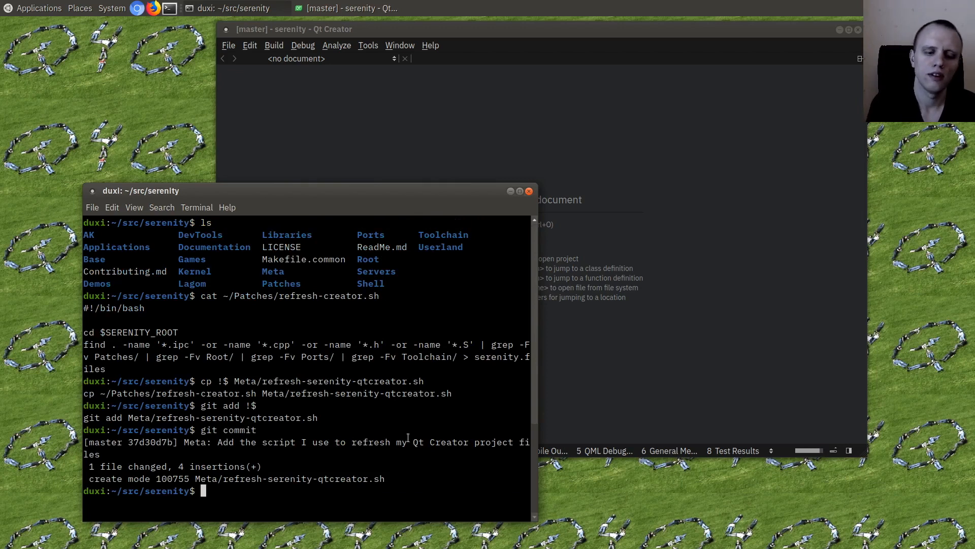
pyautogui.click(345, 8)
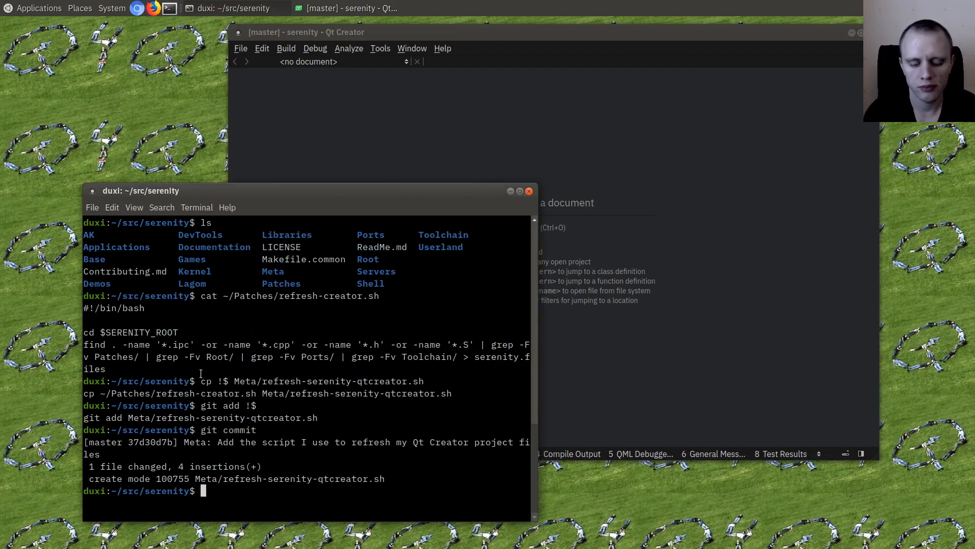
# - Run ./Meta/refresh-serenity-qtcreator.sh and review the regenerated serenity.files in vim
pyautogui.write('./Meta/refresh-serenity-qtcreator.sh')
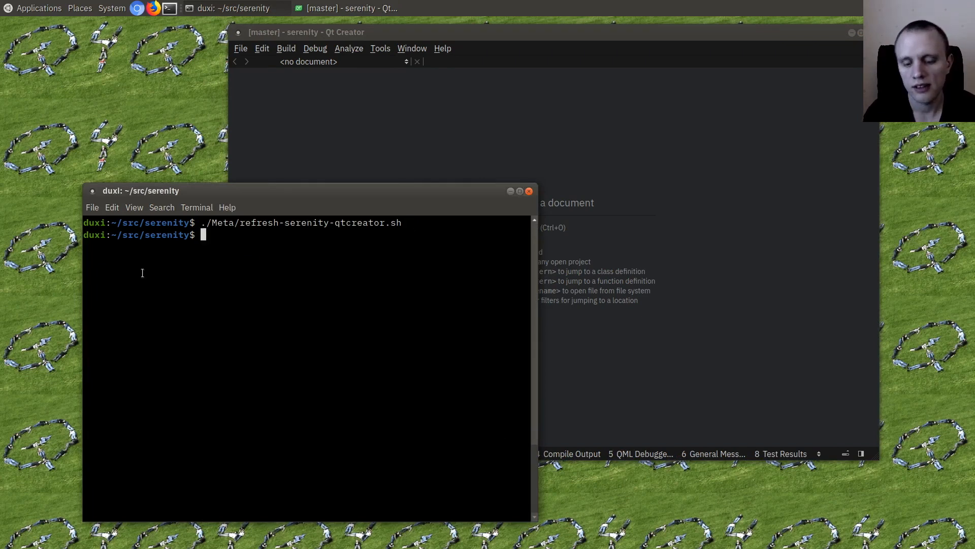
pyautogui.write('vim')
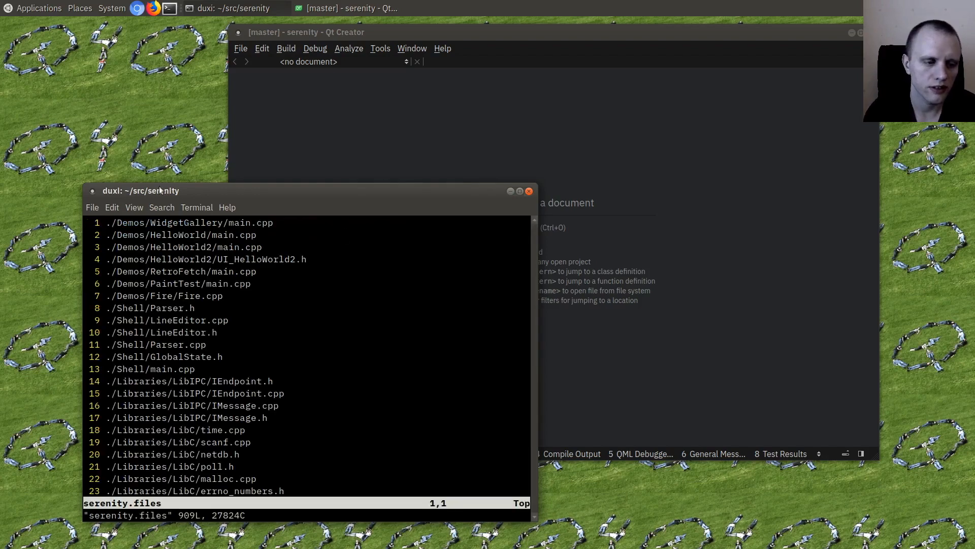
pyautogui.scroll(-3)
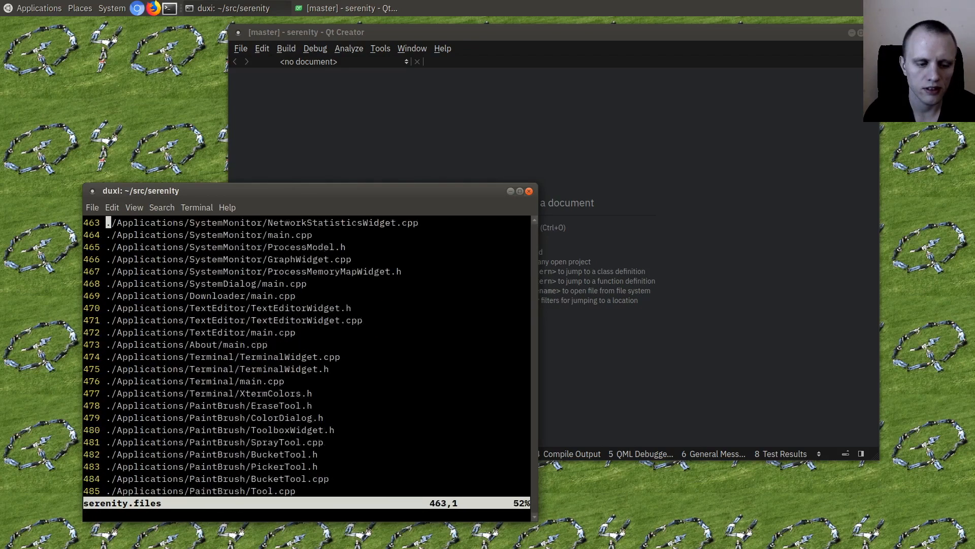
pyautogui.scroll(-3)
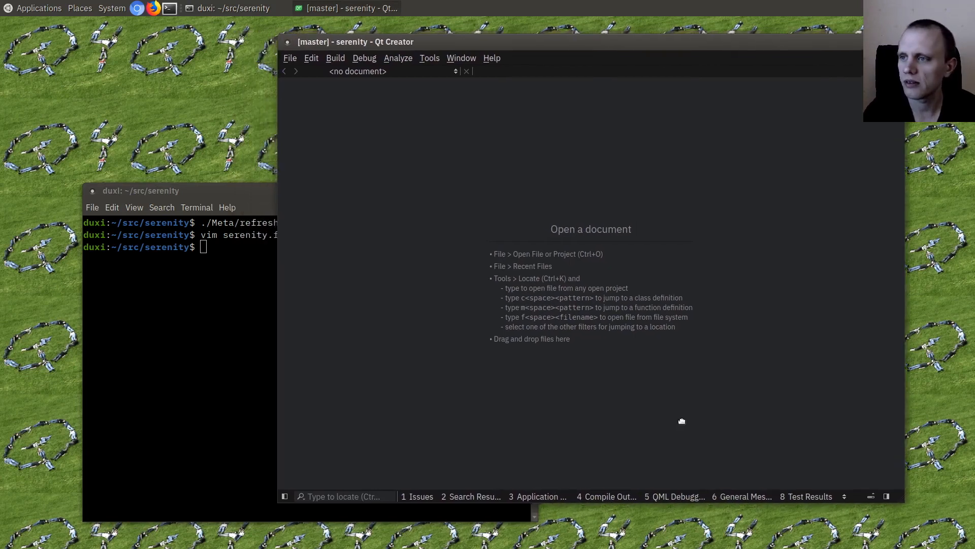
pyautogui.moveTo(458, 365)
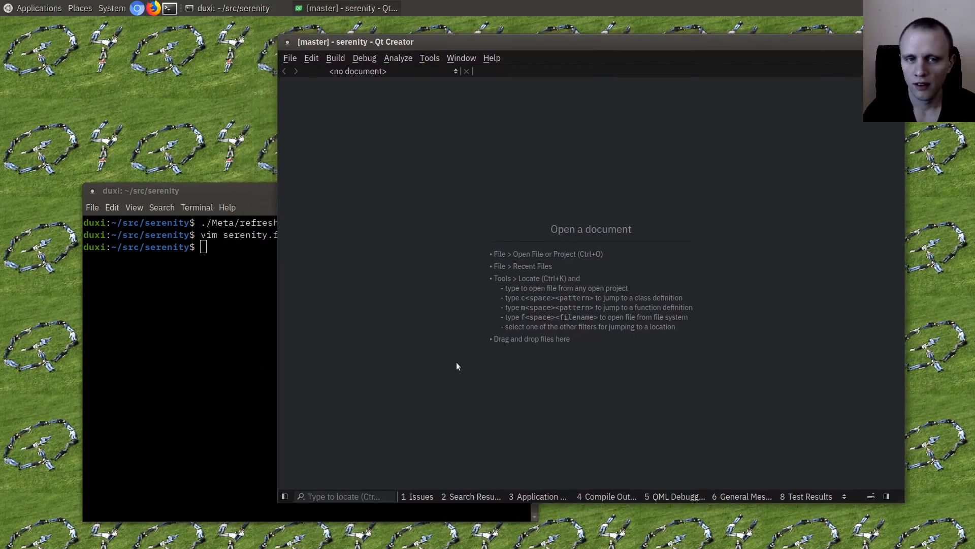
# - Locate serenity.config via the locator and open it in the editor
pyautogui.click(345, 495)
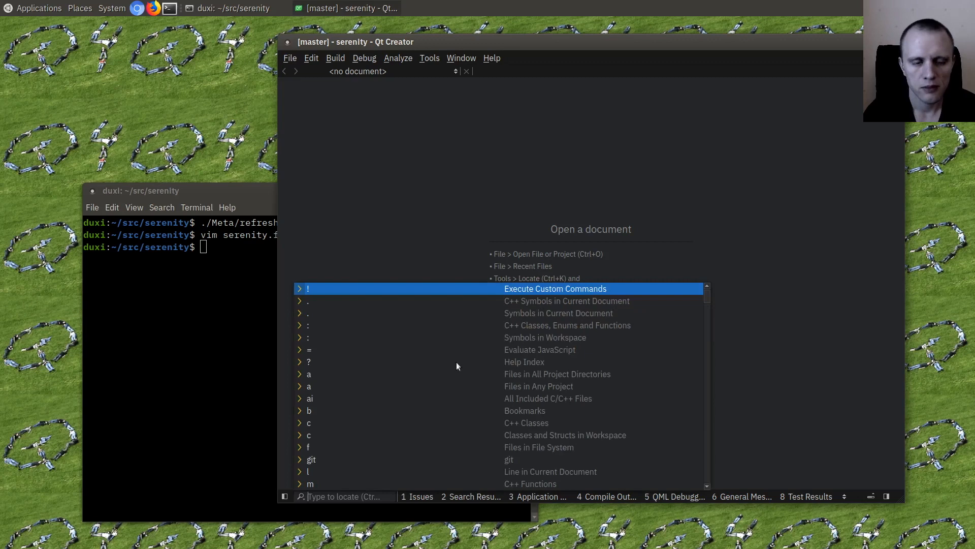
pyautogui.write('config')
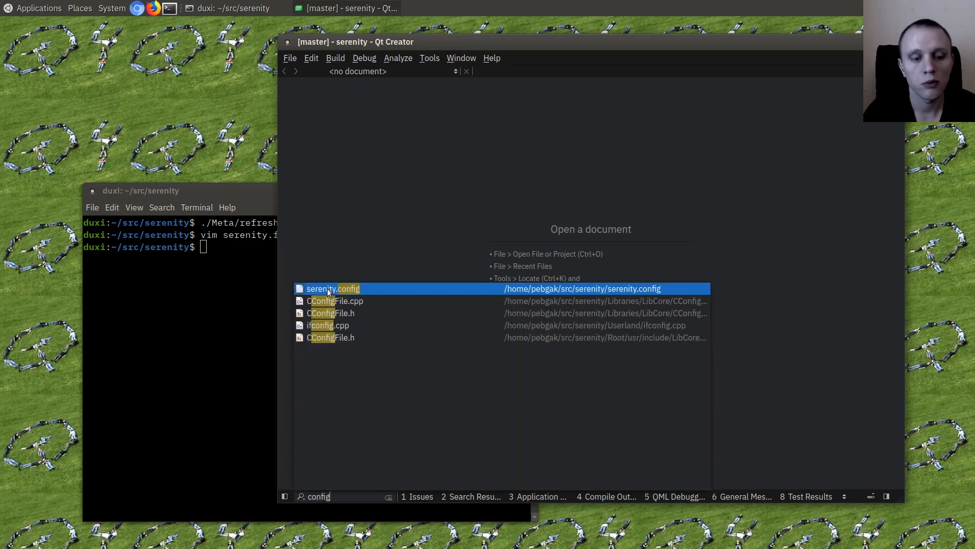
pyautogui.moveTo(348, 289)
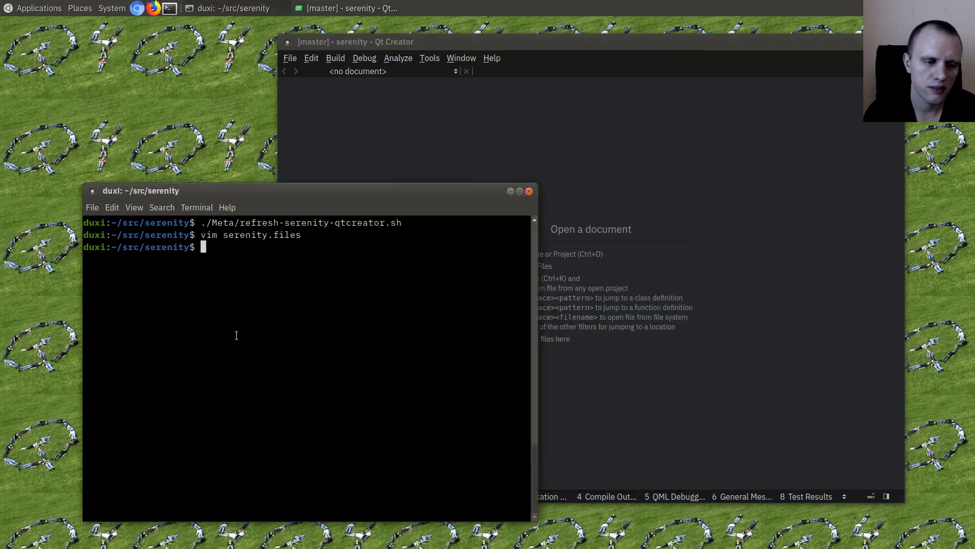
pyautogui.write('vim serenity.c')
pyautogui.write('config')
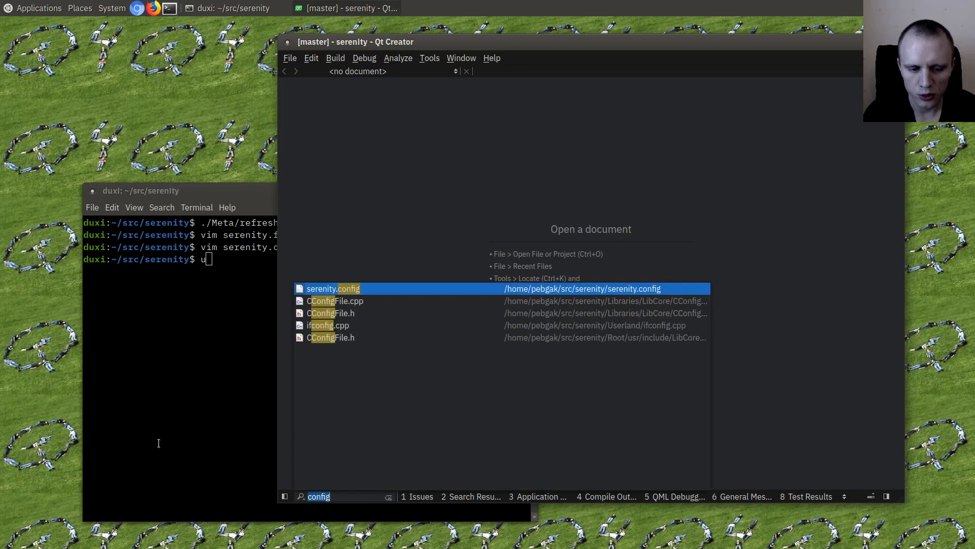
pyautogui.moveTo(496, 292)
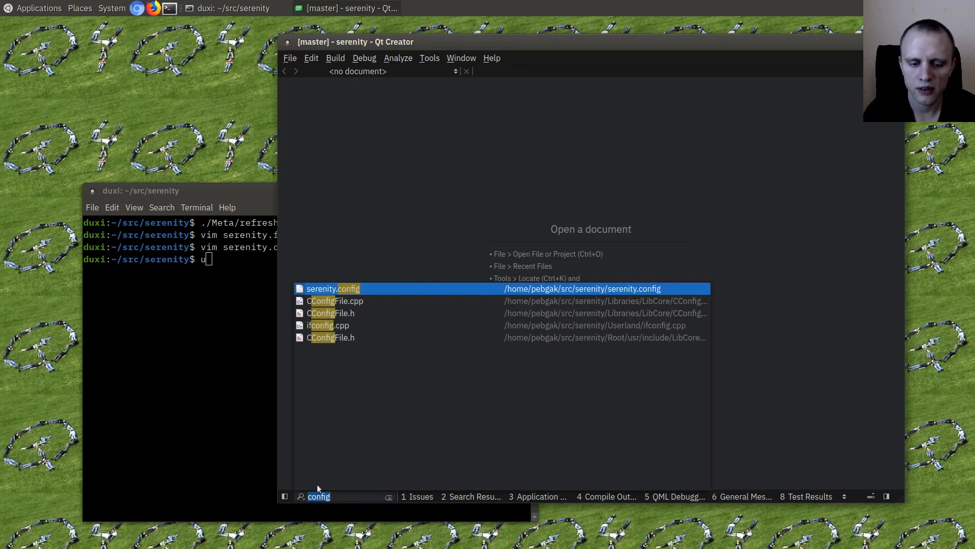
pyautogui.write('serenity.c')
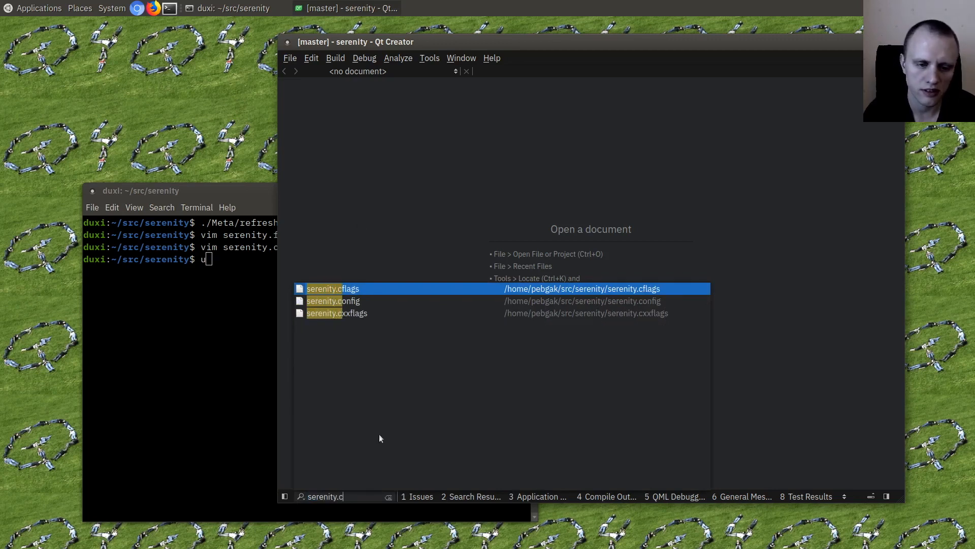
pyautogui.write('onfig')
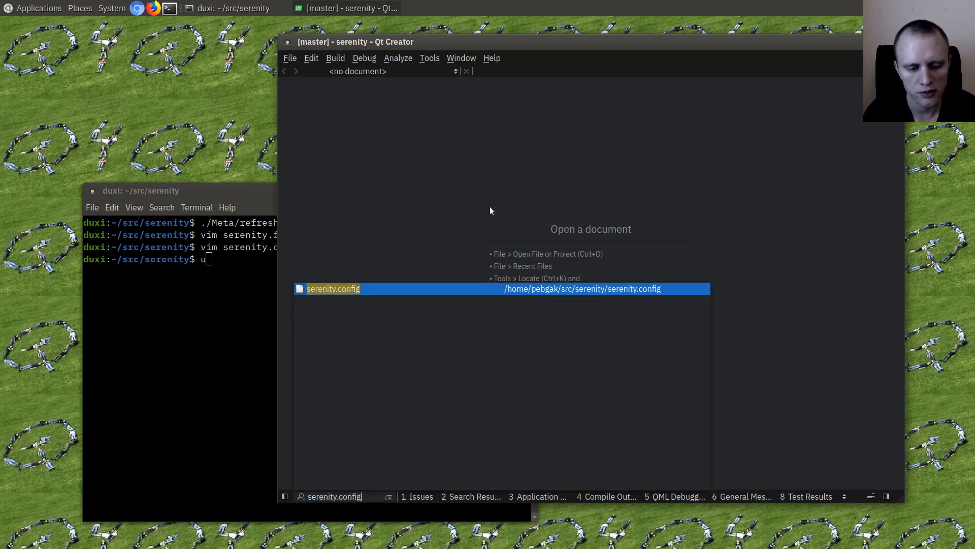
pyautogui.click(333, 287)
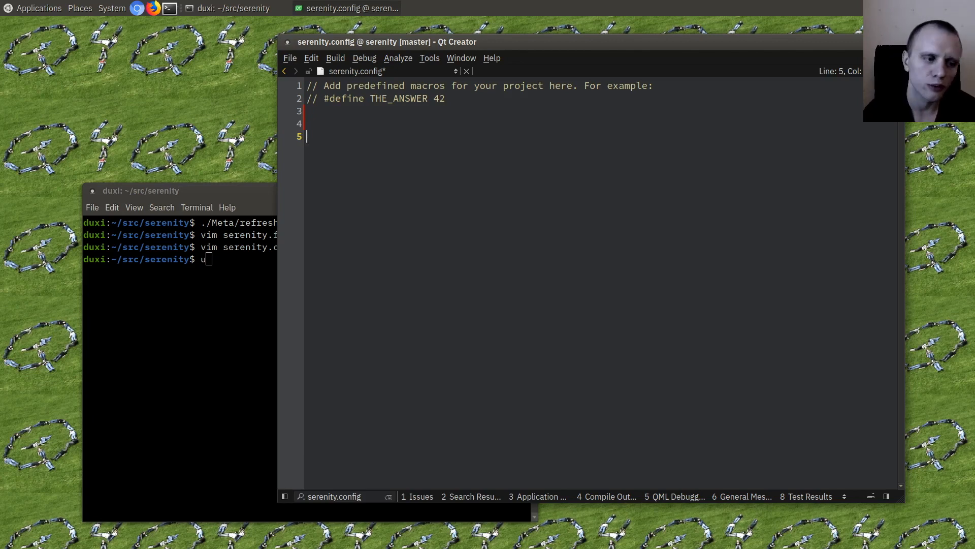
# - Add #define DEBUG and #define SANITIZE_PTRS lines to serenity.config
pyautogui.press('BackSpace')
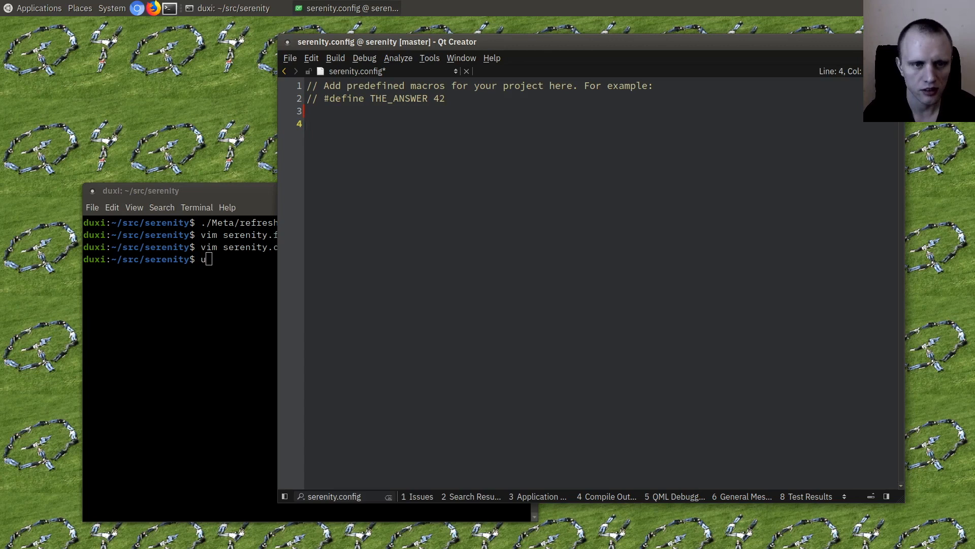
pyautogui.write('#define __serenity__')
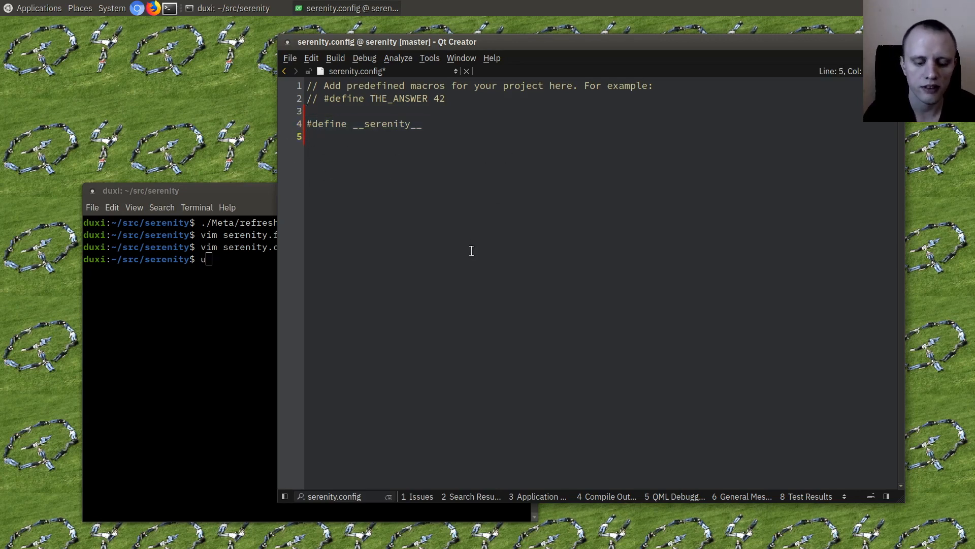
pyautogui.press('Return')
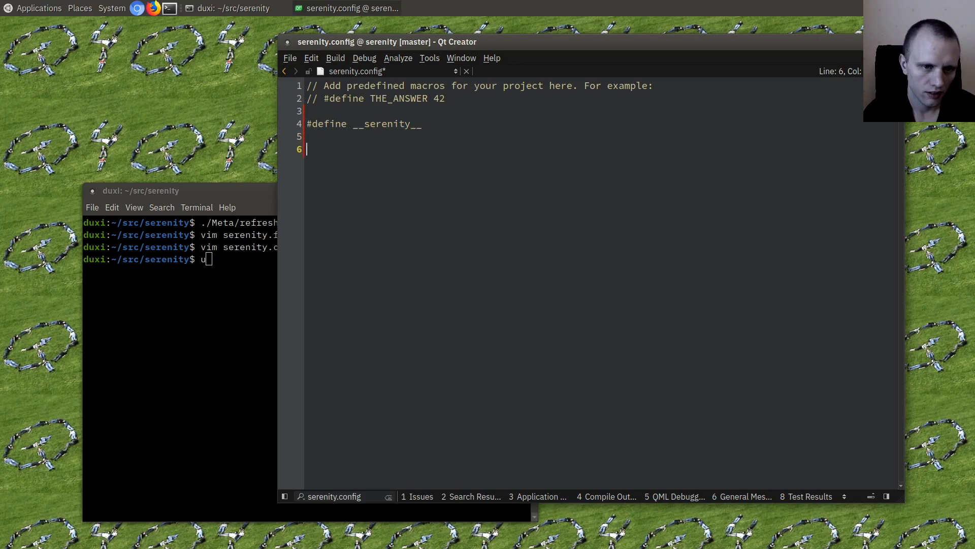
pyautogui.write('#define')
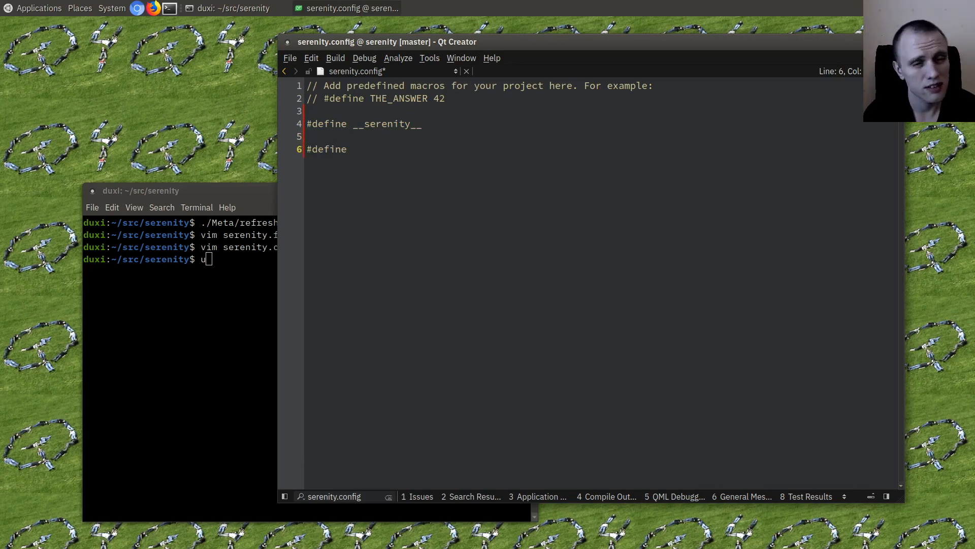
pyautogui.write('DEBUG')
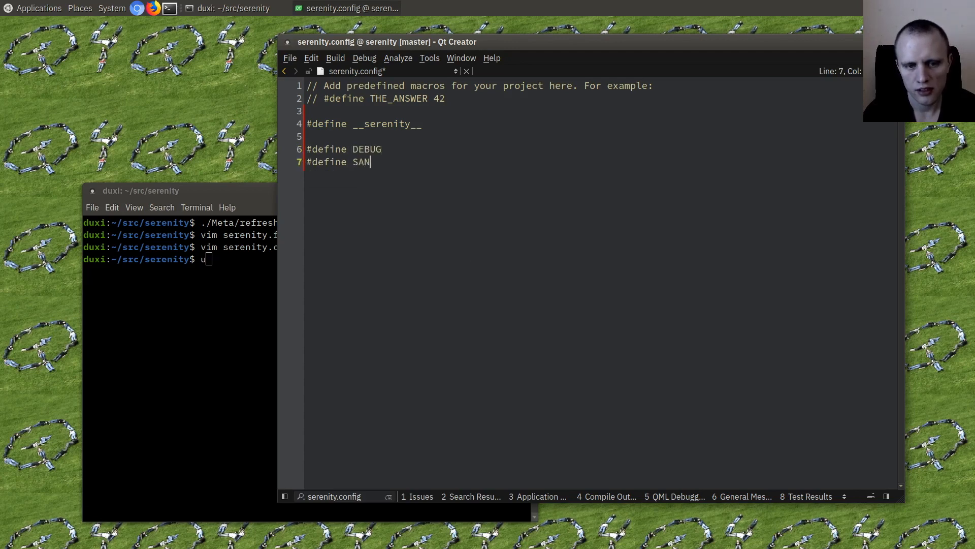
pyautogui.write('ITIZE_PTRS')
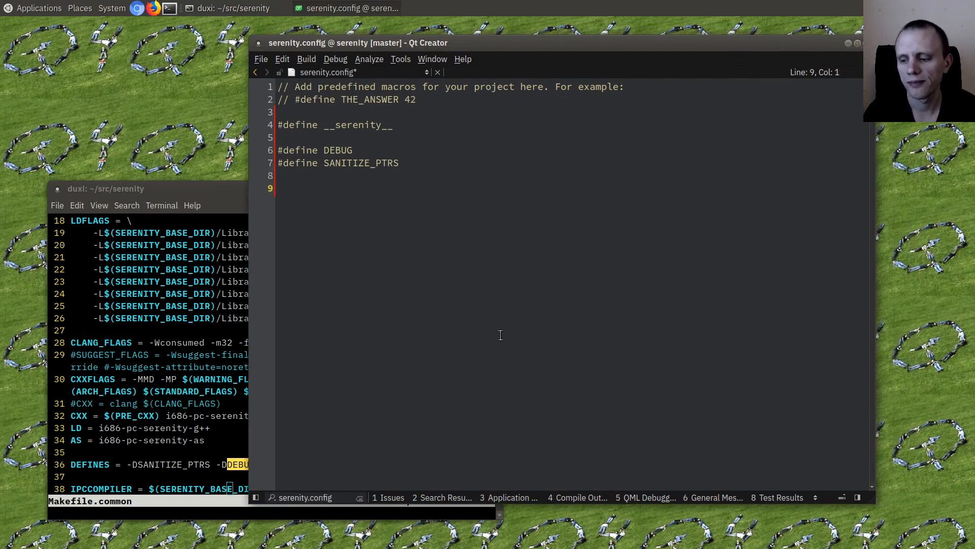
pyautogui.moveTo(490, 330)
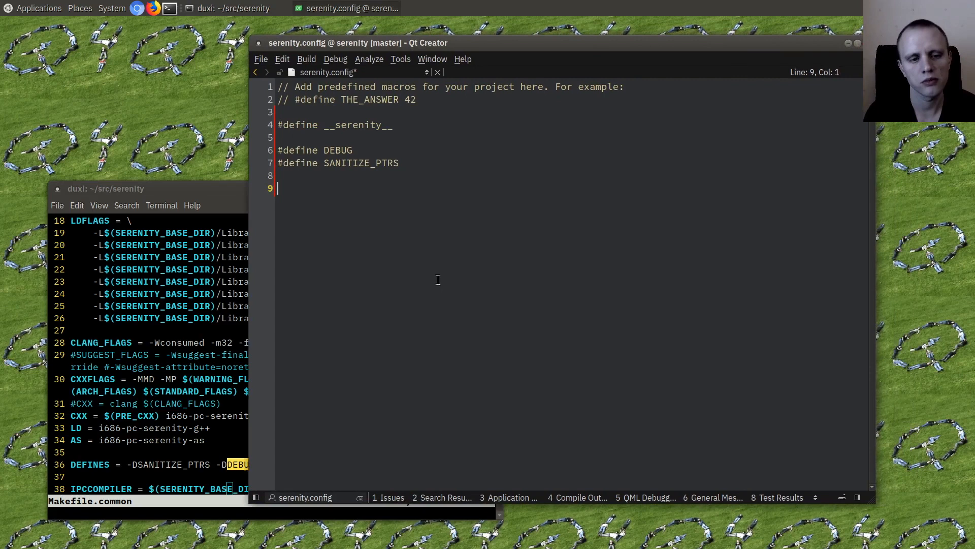
pyautogui.moveTo(446, 304)
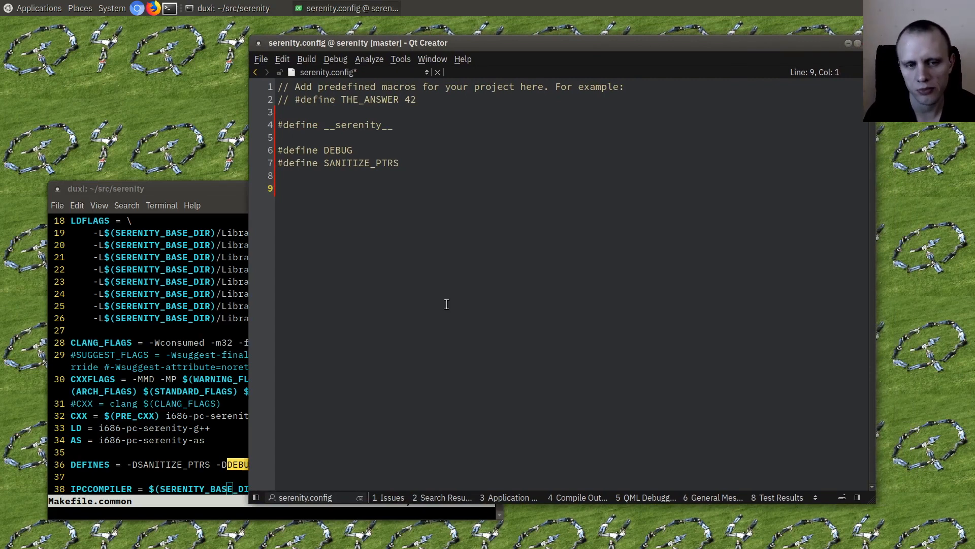
# - Add #define KERNEL and a commented USERLAND define
pyautogui.write('#defin')
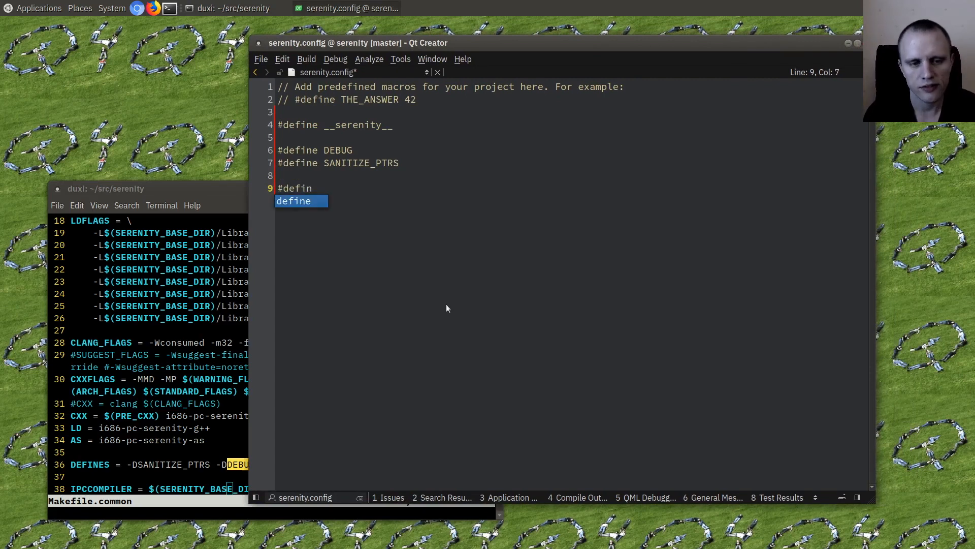
pyautogui.write('e KE')
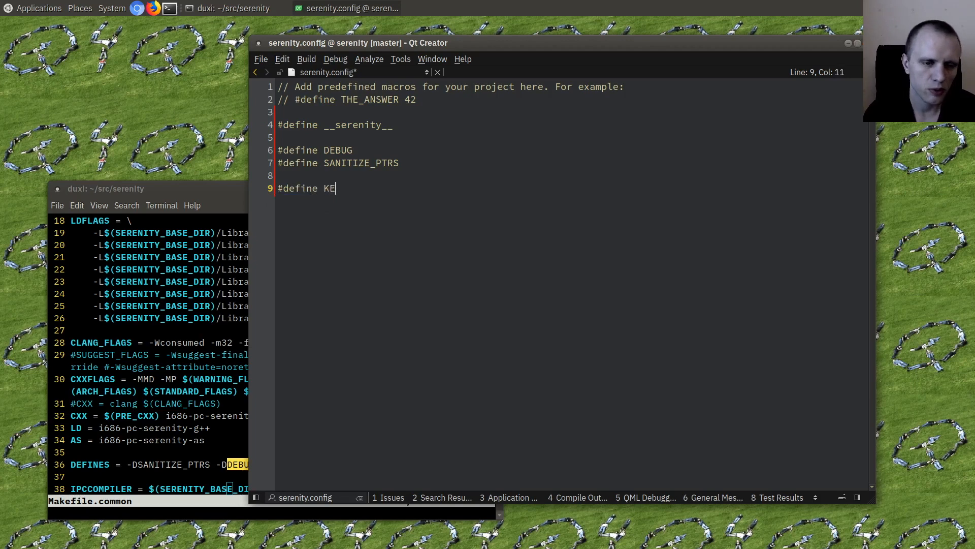
pyautogui.write('RNEL')
pyautogui.write('#define USERLAND')
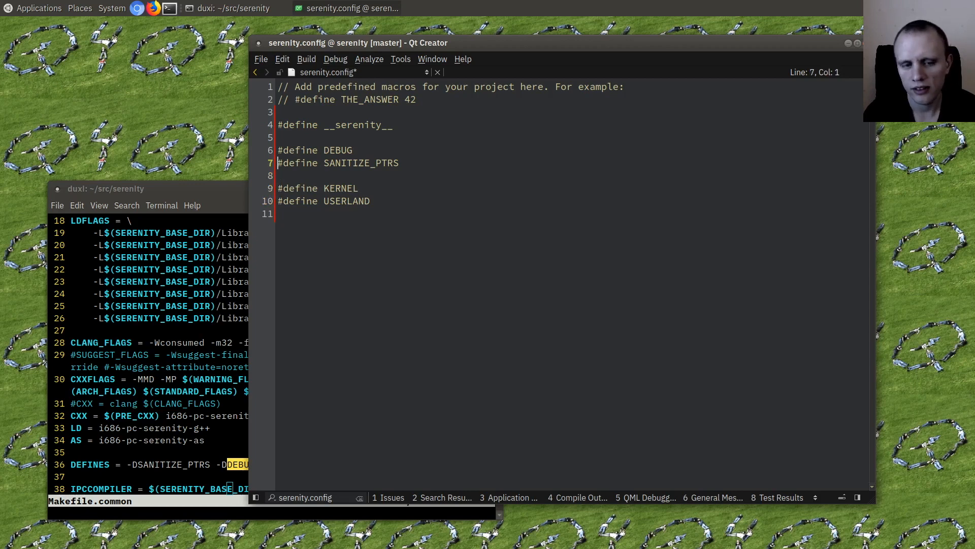
pyautogui.write('//')
pyautogui.write('-std=c++17 -')
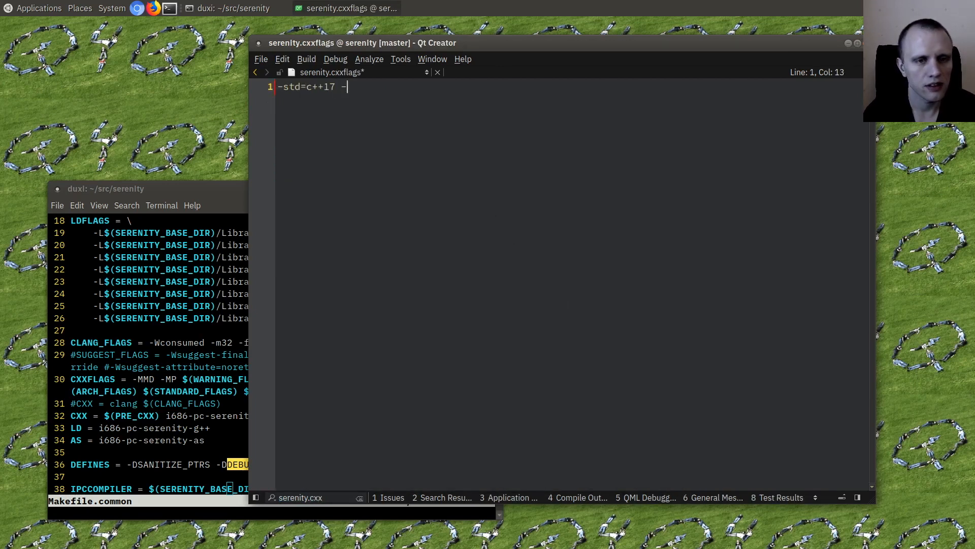
# - Set serenity.cxxflags to -std=c++17 -m32 -Wconsumed and save
pyautogui.write('m32 -Wconsumed')
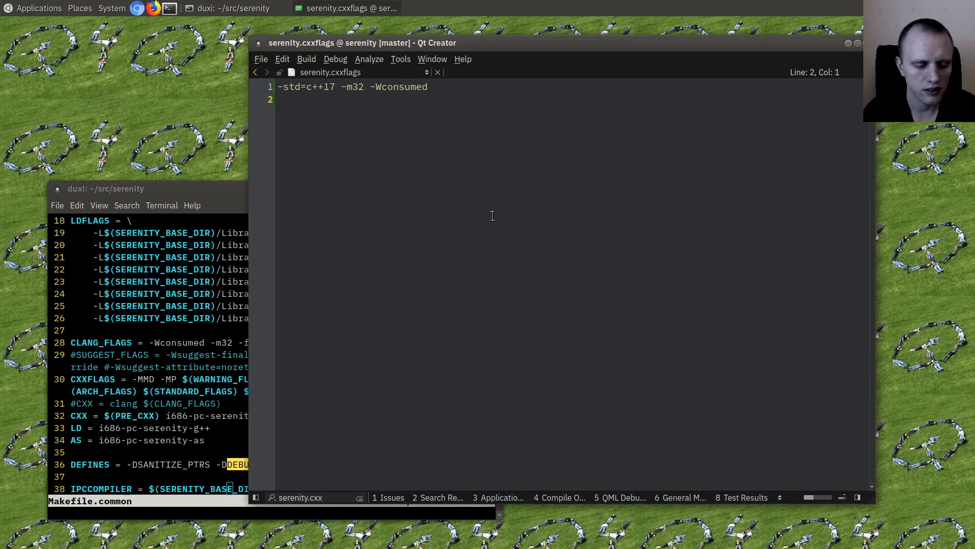
pyautogui.moveTo(541, 249)
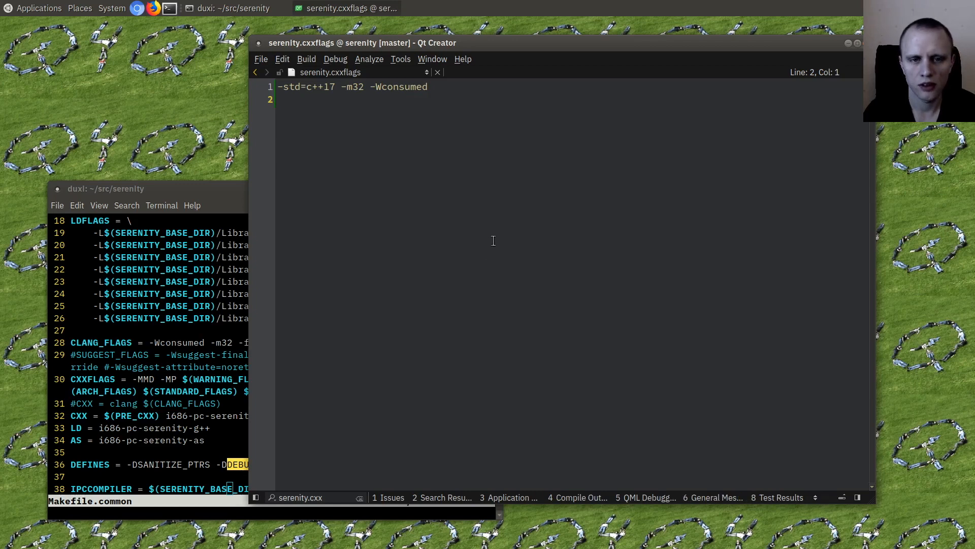
# - Open serenity.includes and add ., .., ../.., Libraries/, Libraries/LibC, Servers, Kernel at the top
pyautogui.write('serenit')
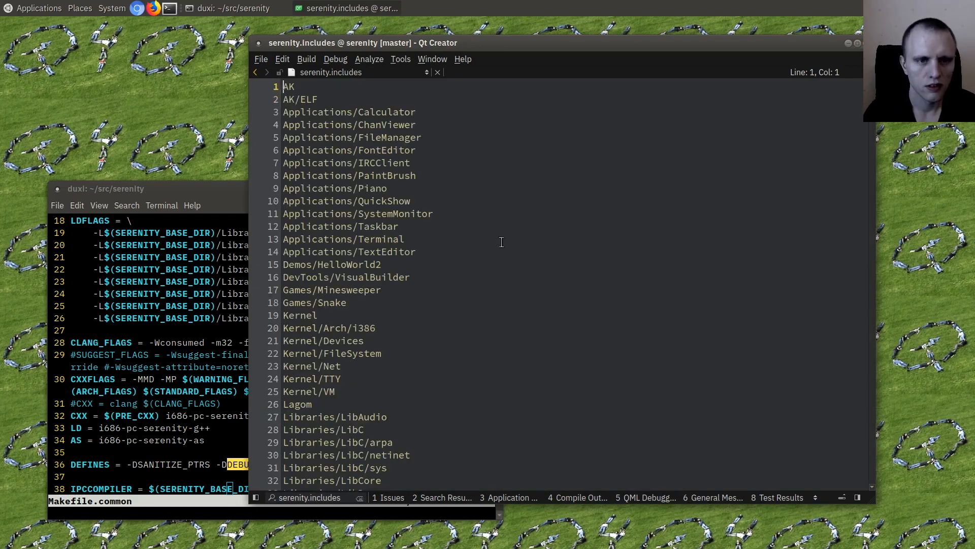
pyautogui.scroll(-3)
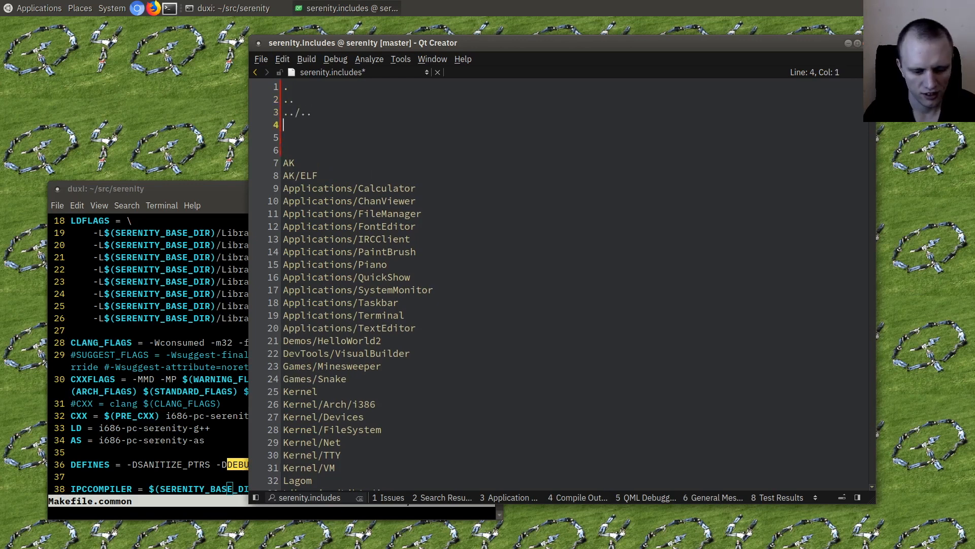
pyautogui.write('Libraries/')
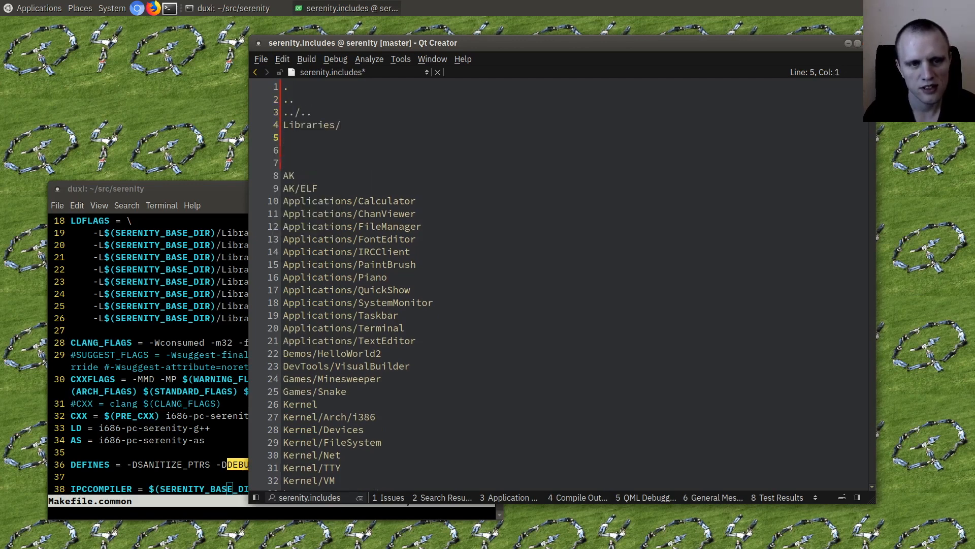
pyautogui.write('Libraries/LibC')
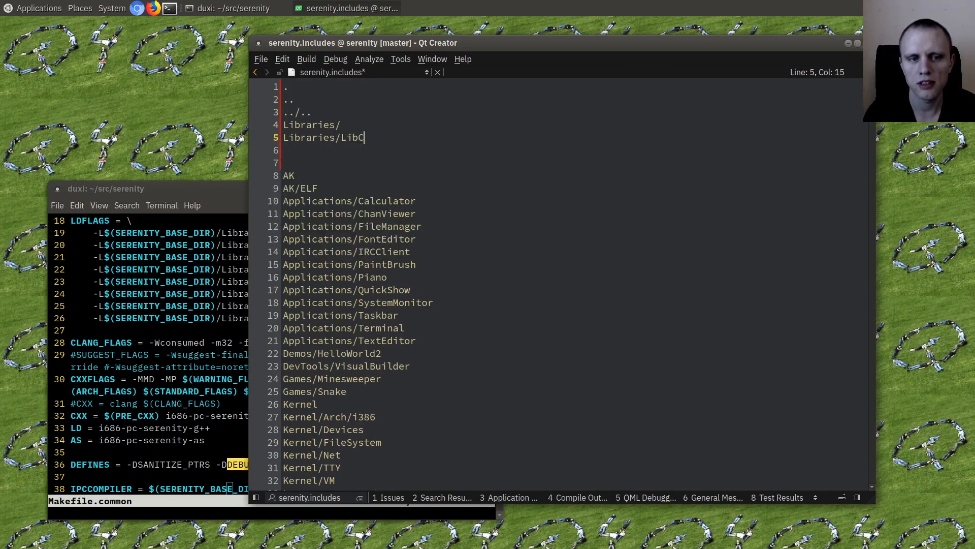
pyautogui.write('Servers')
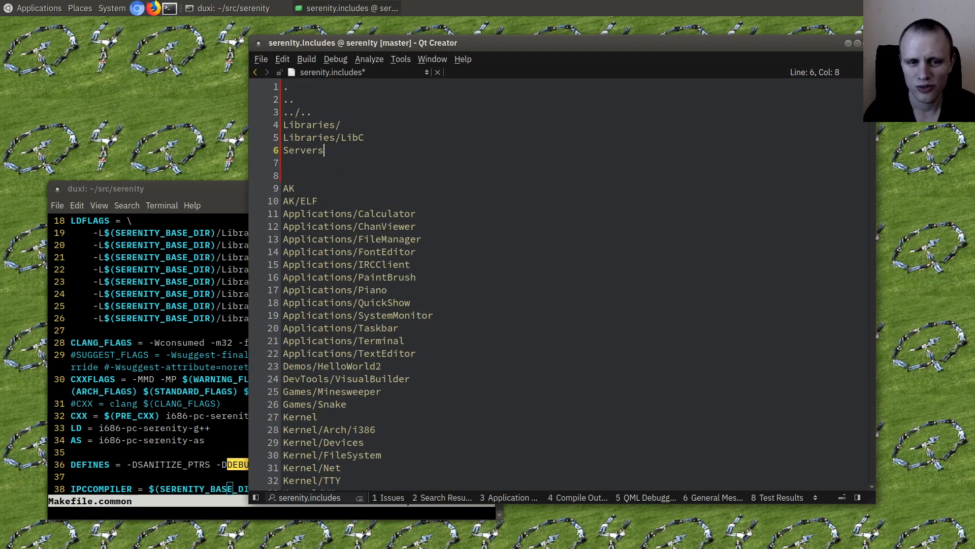
pyautogui.write('Kernel')
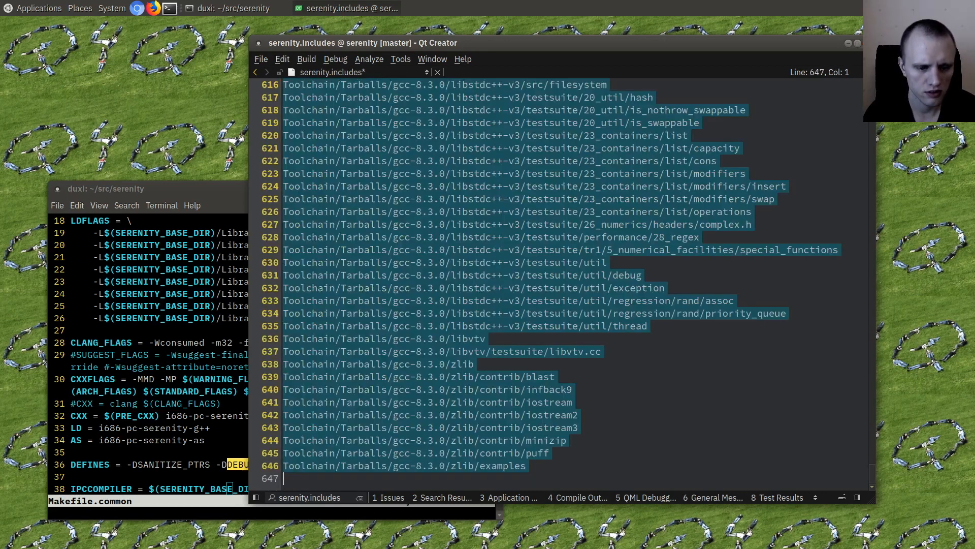
# - Remove the generated entries below, keeping the toolchain c++ 8.3.0 include path, and save
pyautogui.press('ctrl+Home')
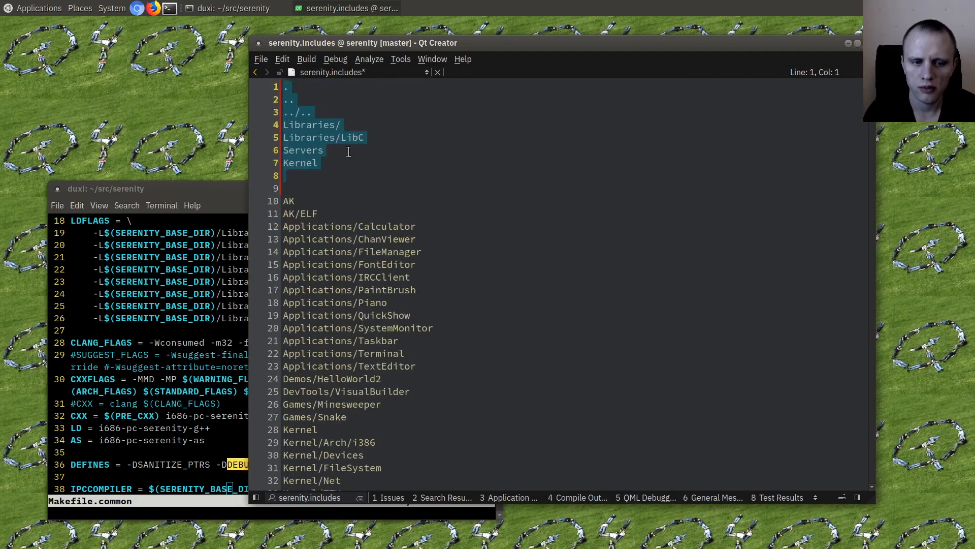
pyautogui.scroll(-3)
pyautogui.write('Toolchain/Local/i686-pc-serenity/include/c++/8.3.0')
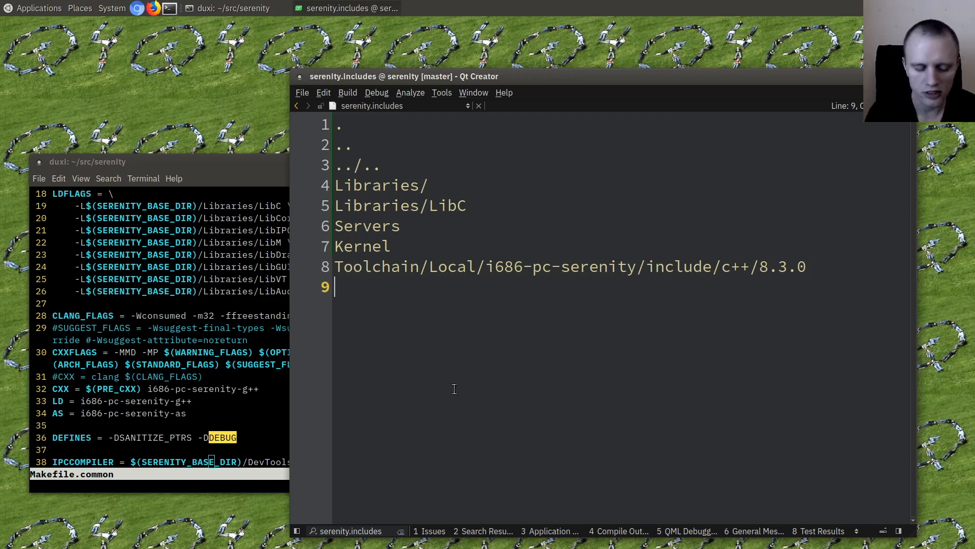
pyautogui.moveTo(486, 369)
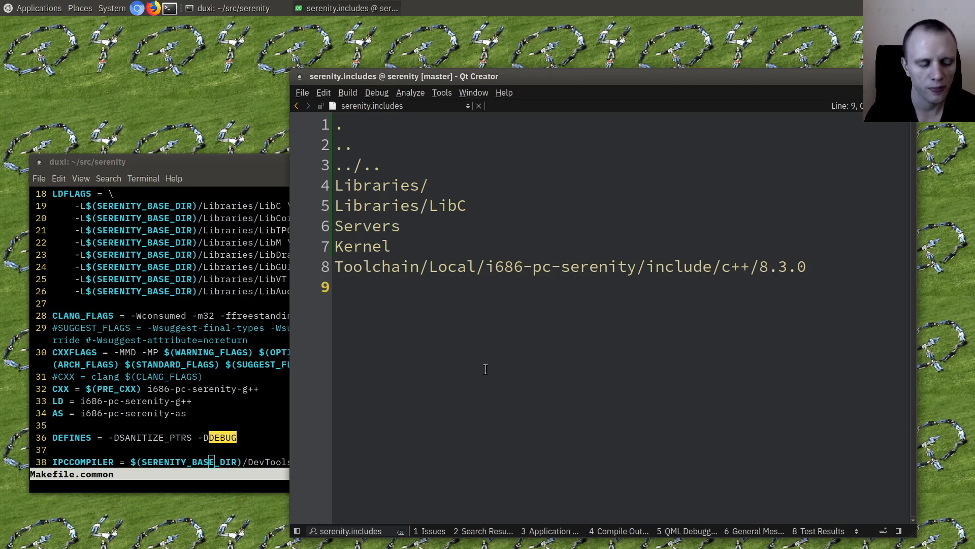
pyautogui.click(337, 286)
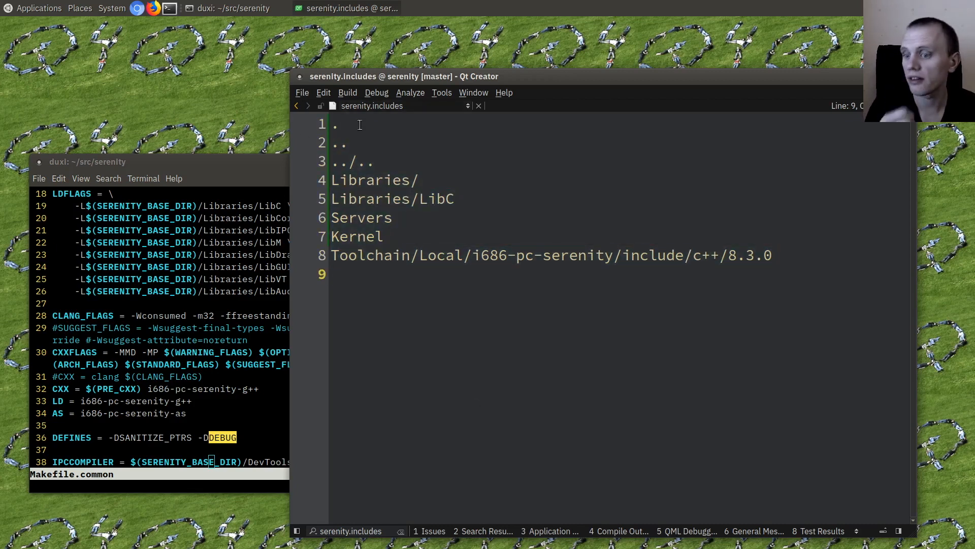
pyautogui.press('ctrl+a')
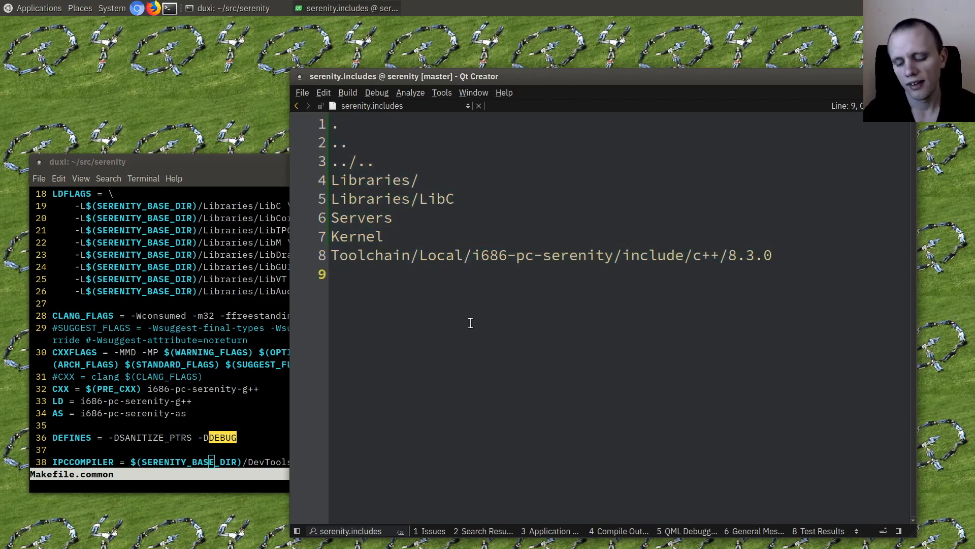
pyautogui.moveTo(487, 337)
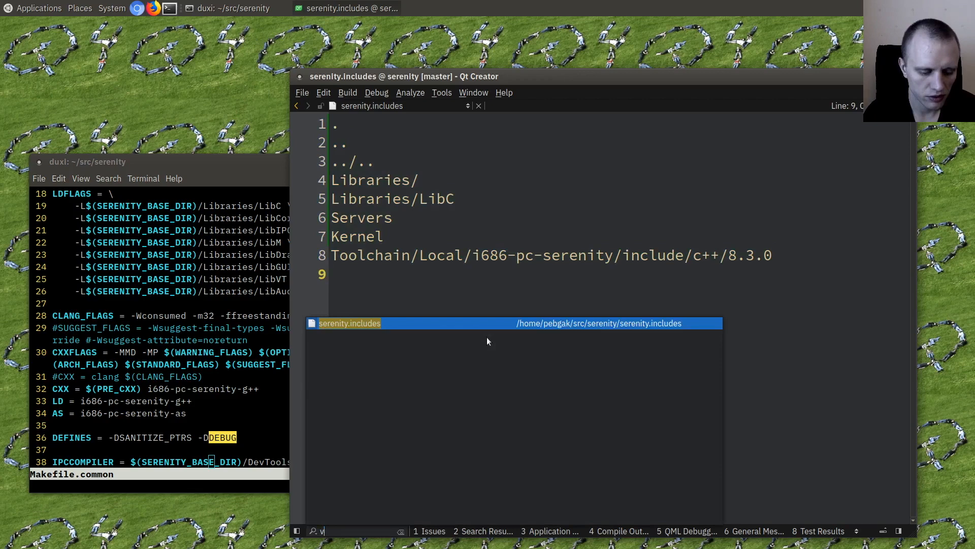
# - Locate Vector.h and scroll through it, reviewing its style and conversion warnings
pyautogui.write('ector.h')
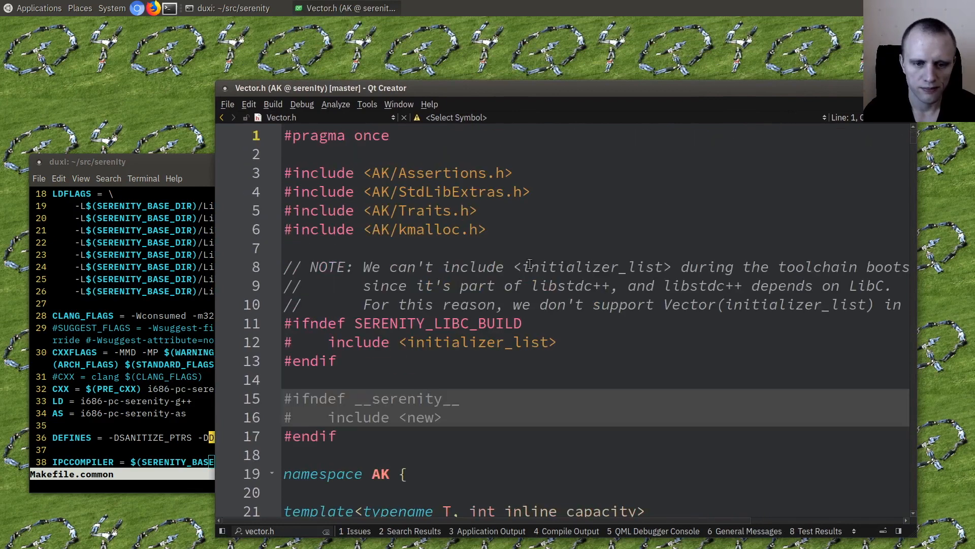
pyautogui.scroll(-3)
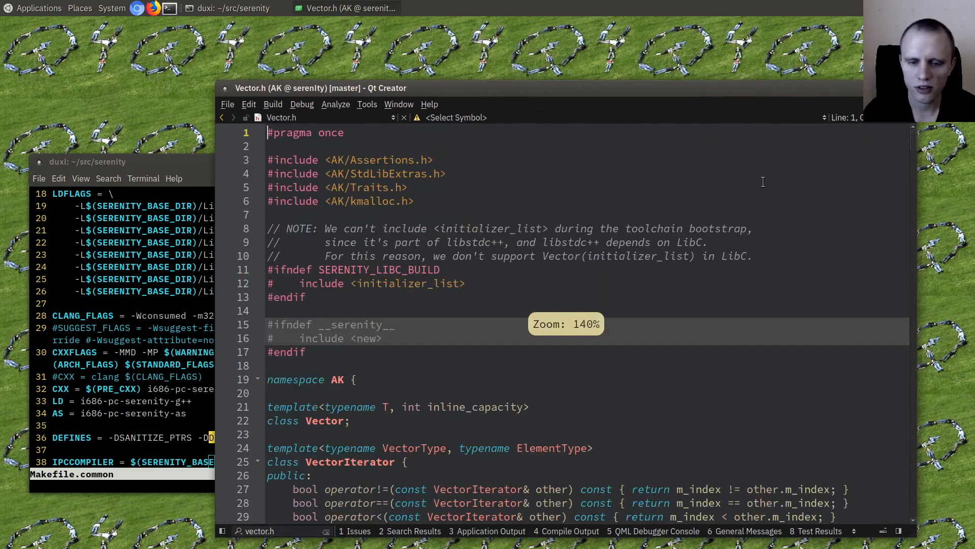
pyautogui.scroll(-3)
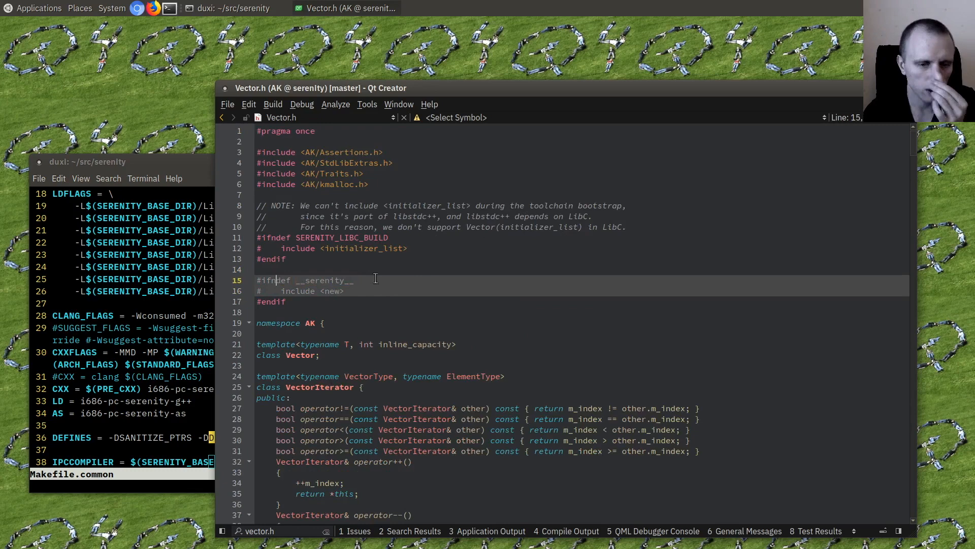
pyautogui.scroll(-3)
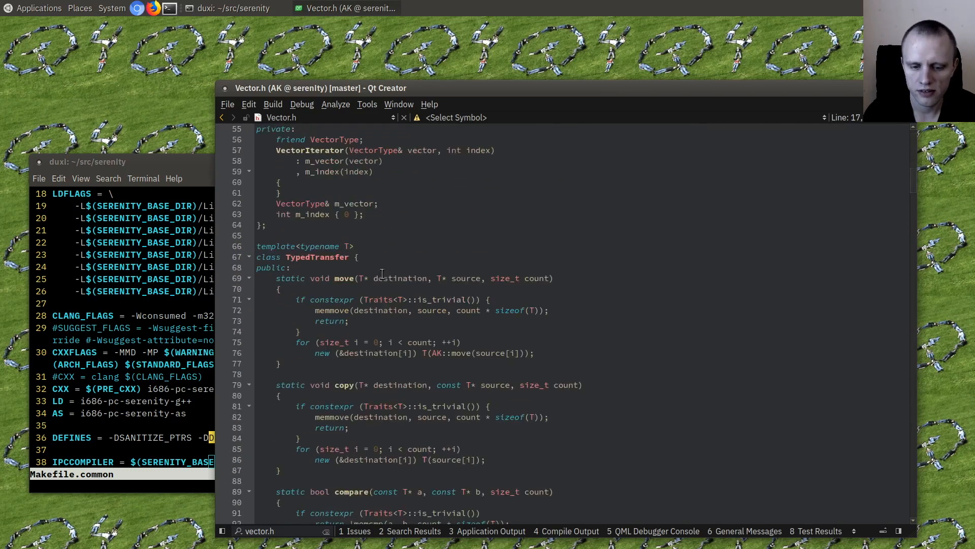
pyautogui.scroll(-3)
pyautogui.write('stdio')
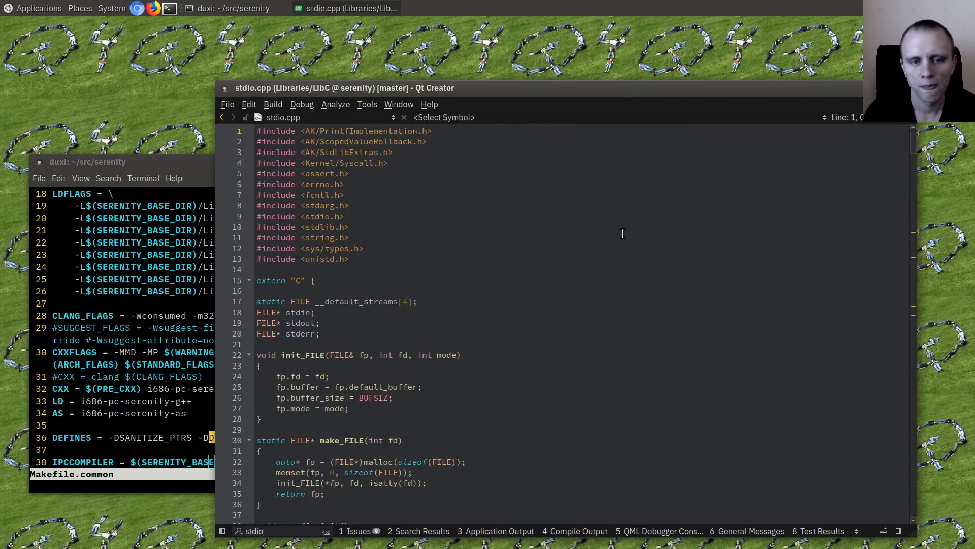
# - Scroll through stdio.cpp to review its analyzer warnings
pyautogui.scroll(-3)
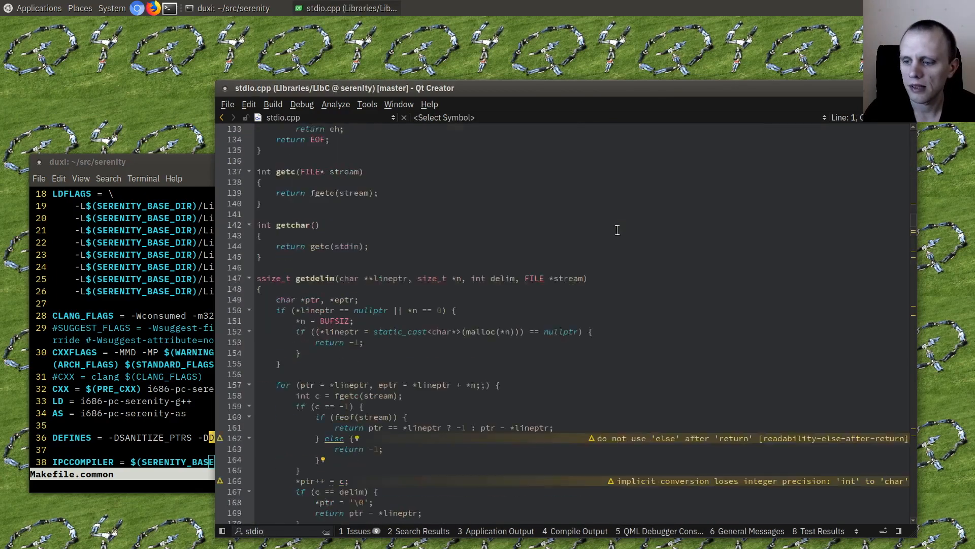
pyautogui.scroll(-3)
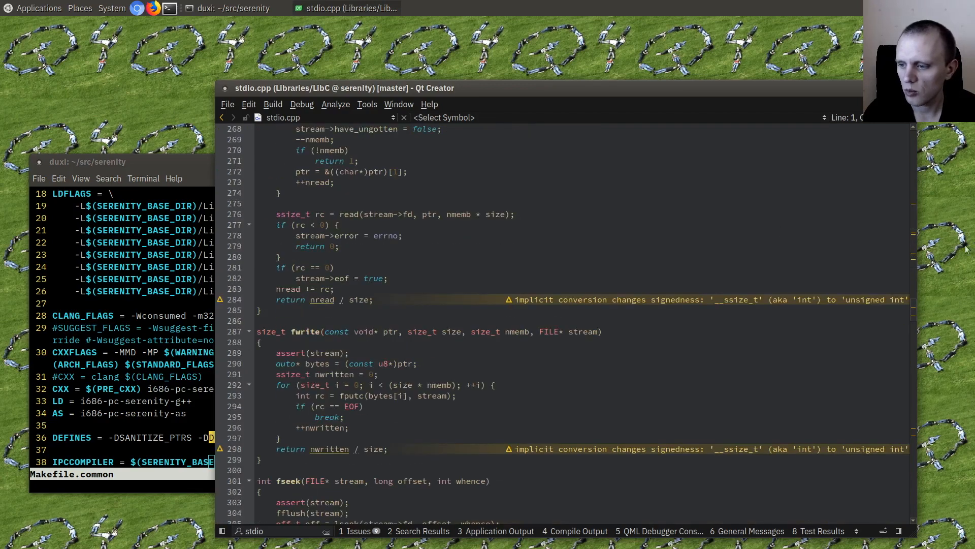
pyautogui.scroll(-3)
pyautogui.write('termin')
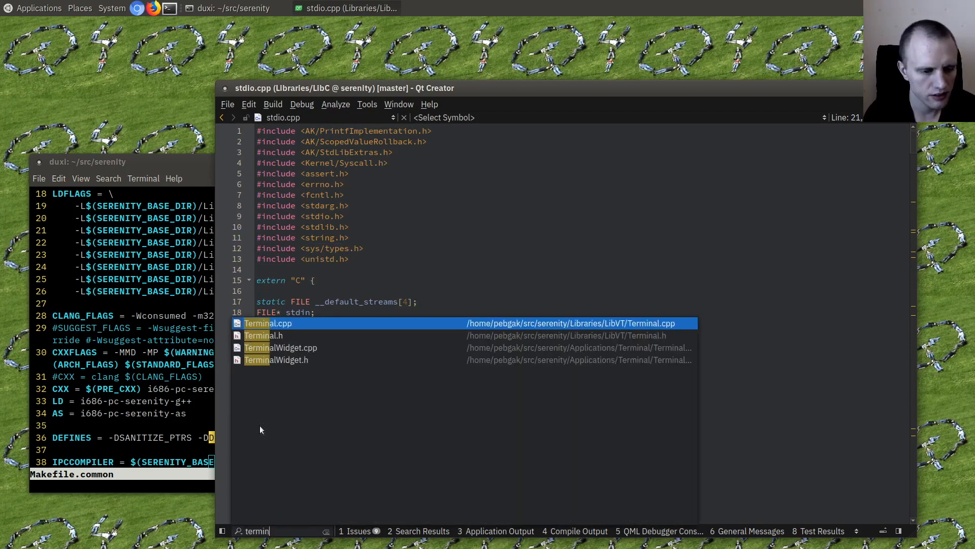
# - Add a test window() call in the Terminal.cpp constructor and see it flagged as undeclared
pyautogui.click(281, 323)
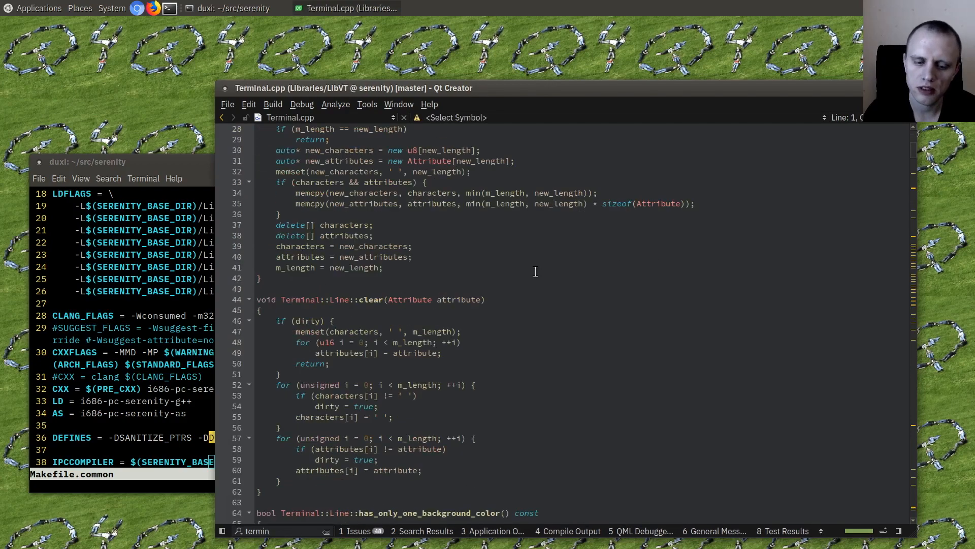
pyautogui.scroll(-3)
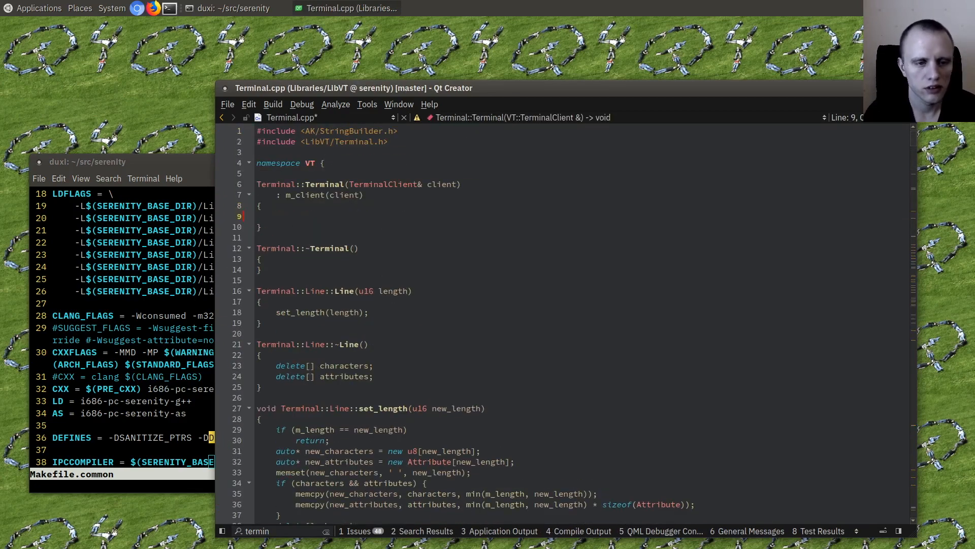
pyautogui.click(276, 215)
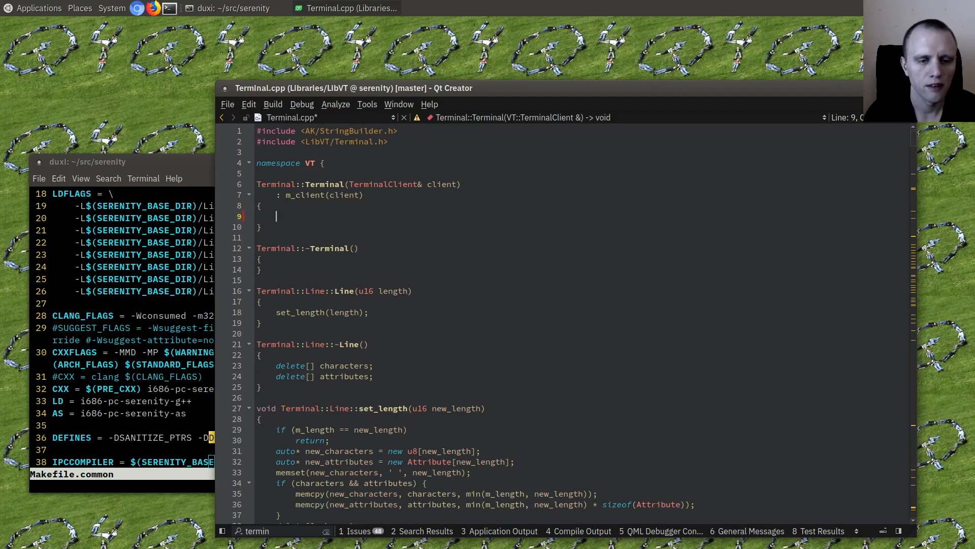
pyautogui.write('window()')
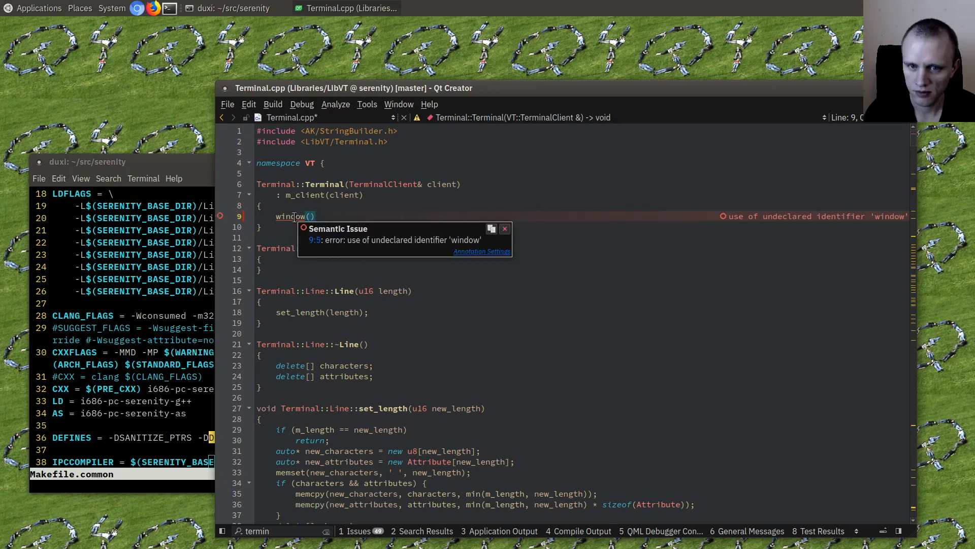
pyautogui.click(443, 259)
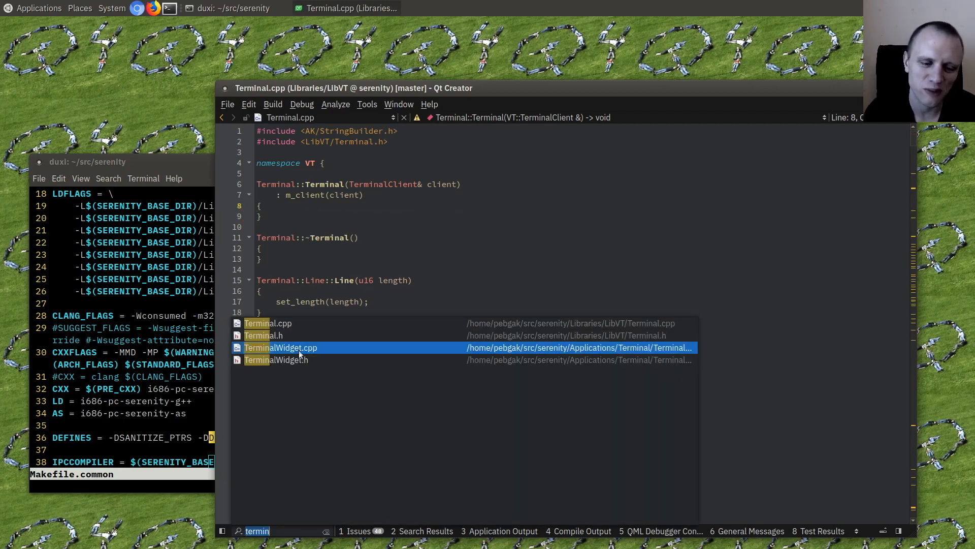
# - Open TerminalWidget.cpp from the locator search matches
pyautogui.click(279, 348)
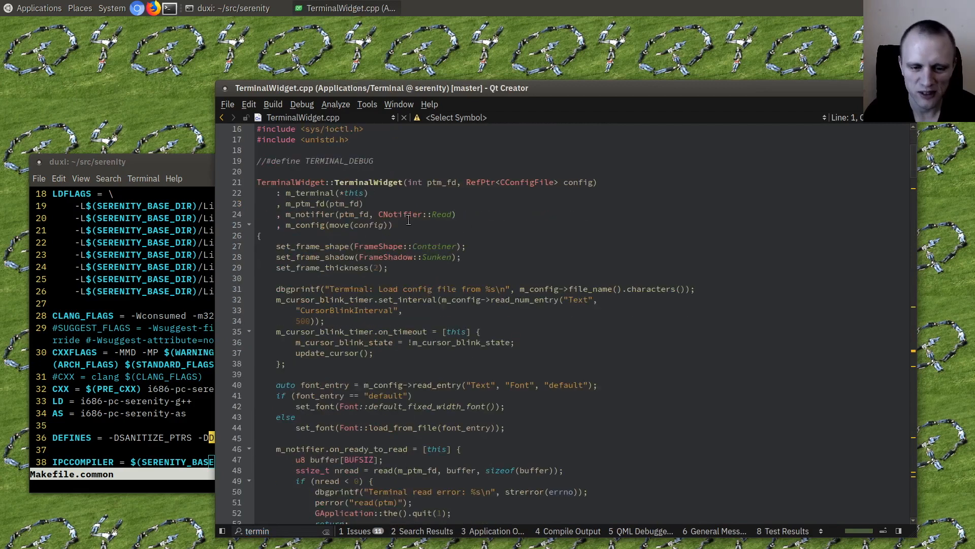
pyautogui.write('window')
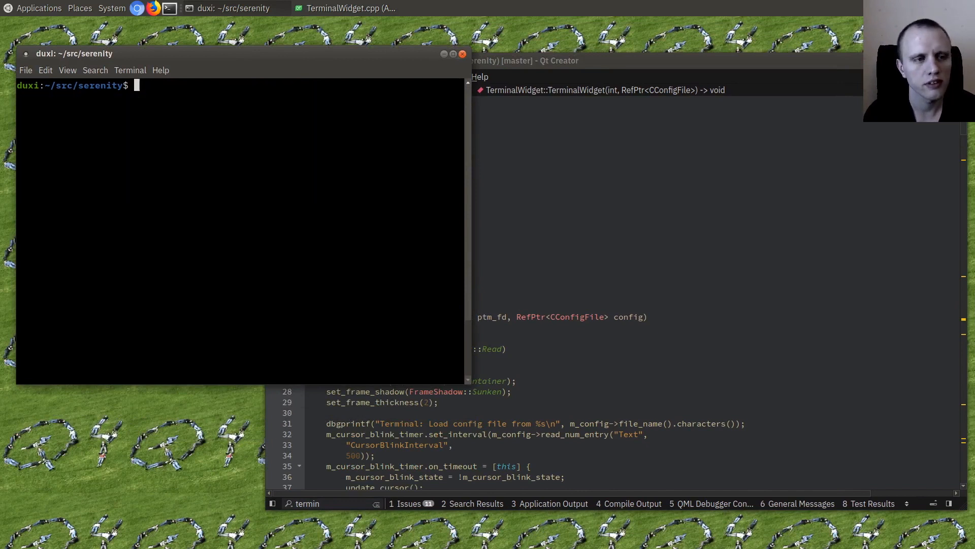
# - Rebuild the system from the Kernel folder with ./makeall.sh, then boot it with ./run
pyautogui.write('cd Kernel/')
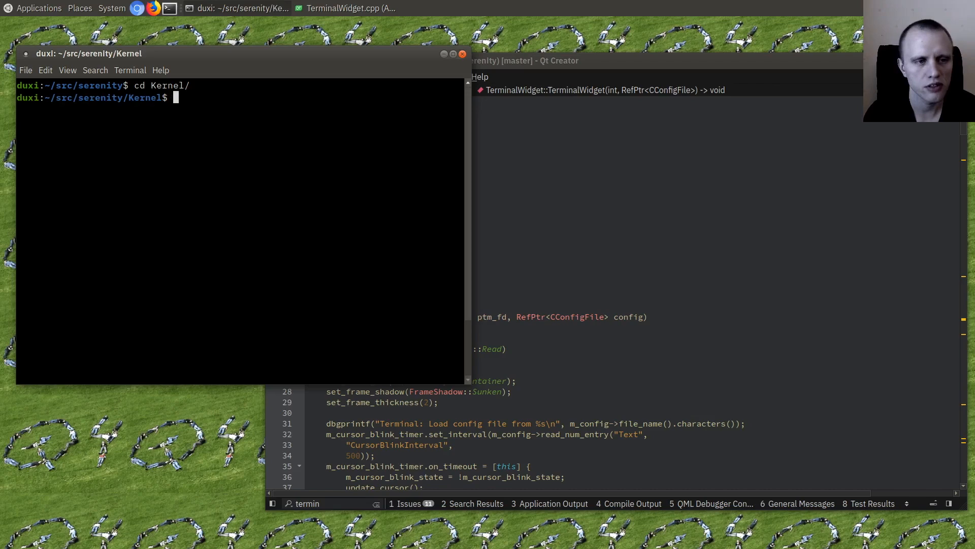
pyautogui.write('./makeall.sh')
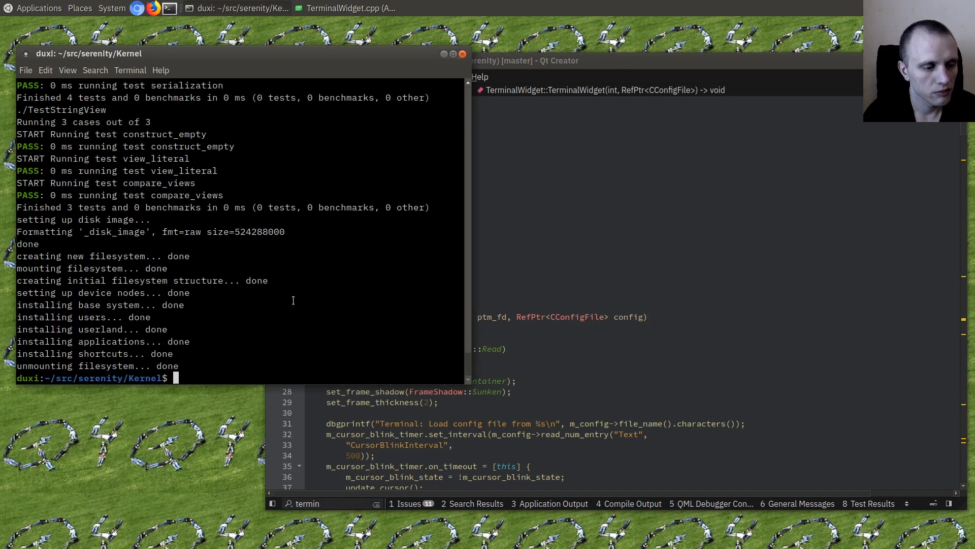
pyautogui.moveTo(402, 344)
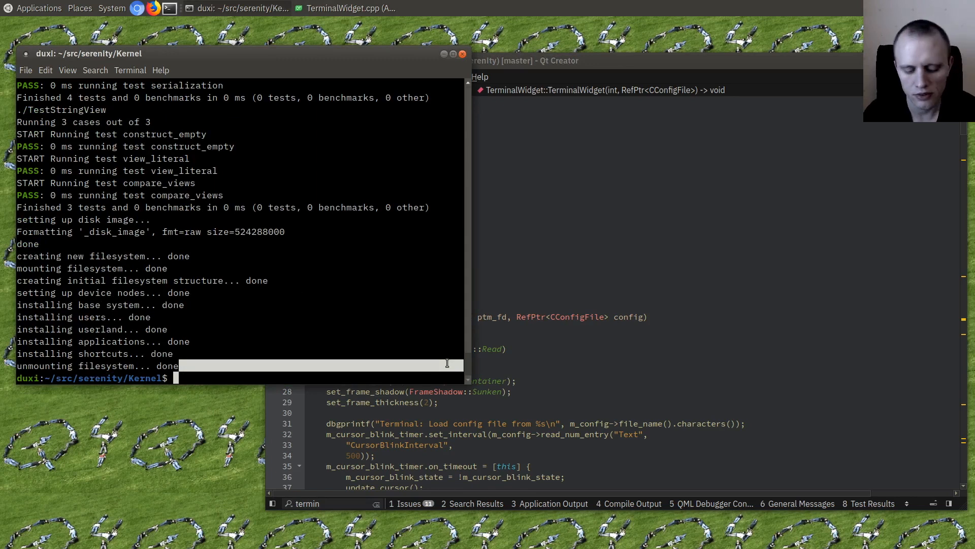
pyautogui.write('./run')
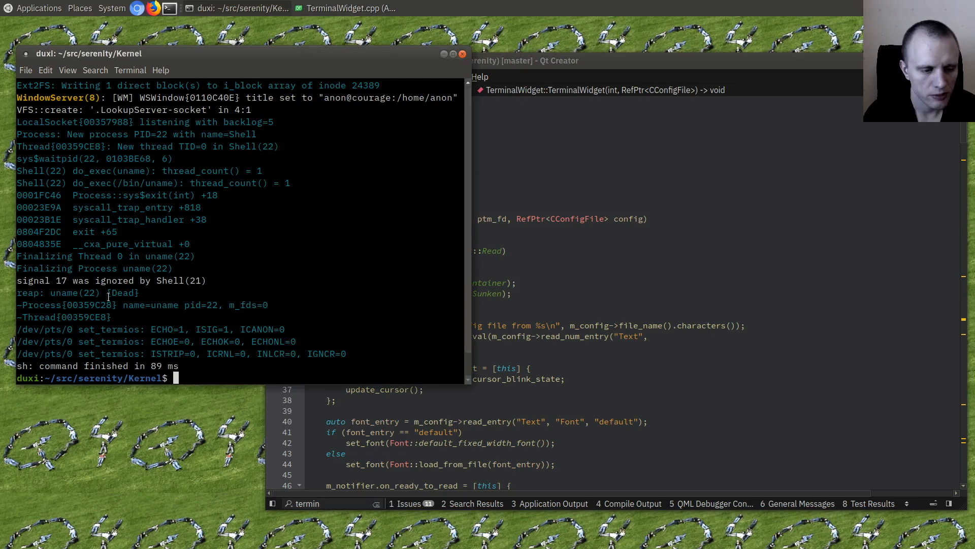
# - Create an empty Cool.cpp with touch and run the refresh script from ../Meta/
pyautogui.write('tcou')
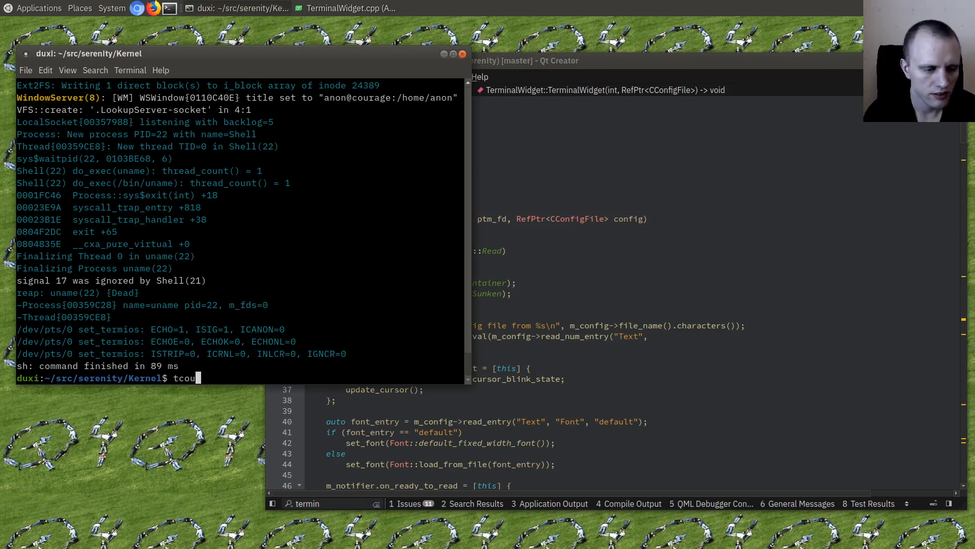
pyautogui.write('uch')
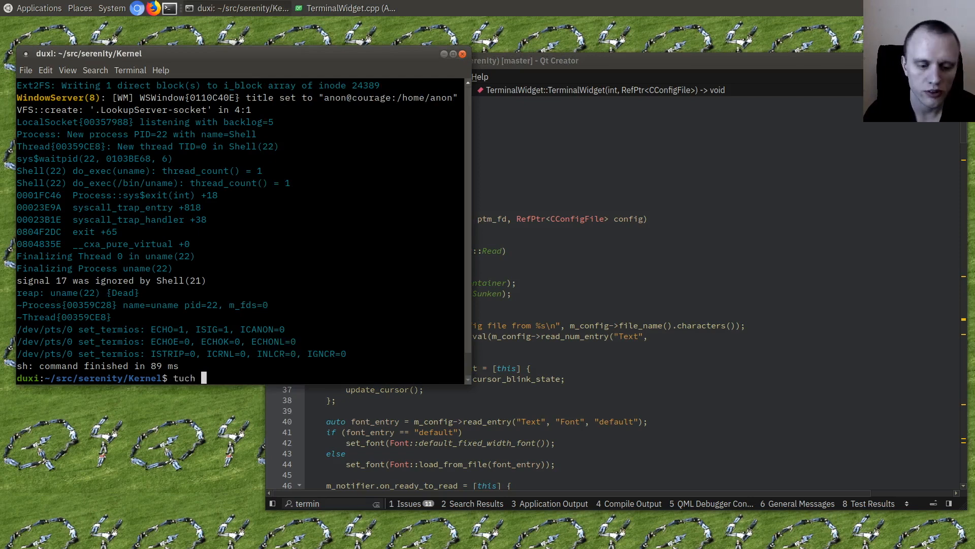
pyautogui.write('touch')
pyautogui.click(332, 503)
pyautogui.write('cool')
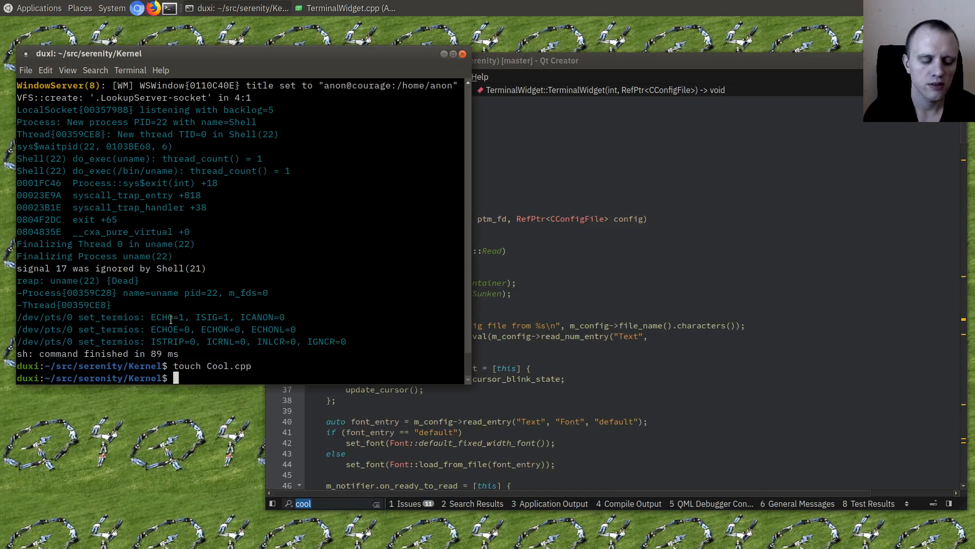
pyautogui.write('../Meta/refresh-s')
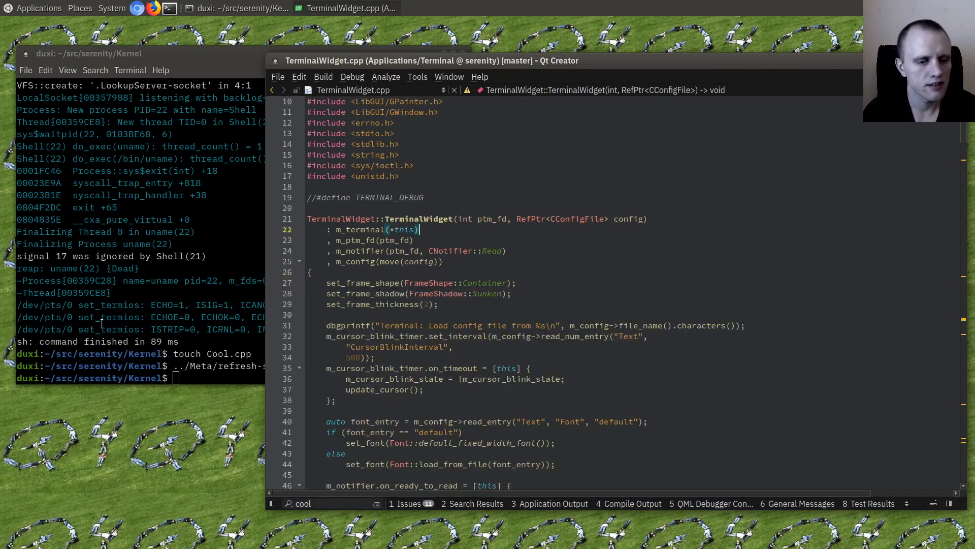
pyautogui.moveTo(124, 402)
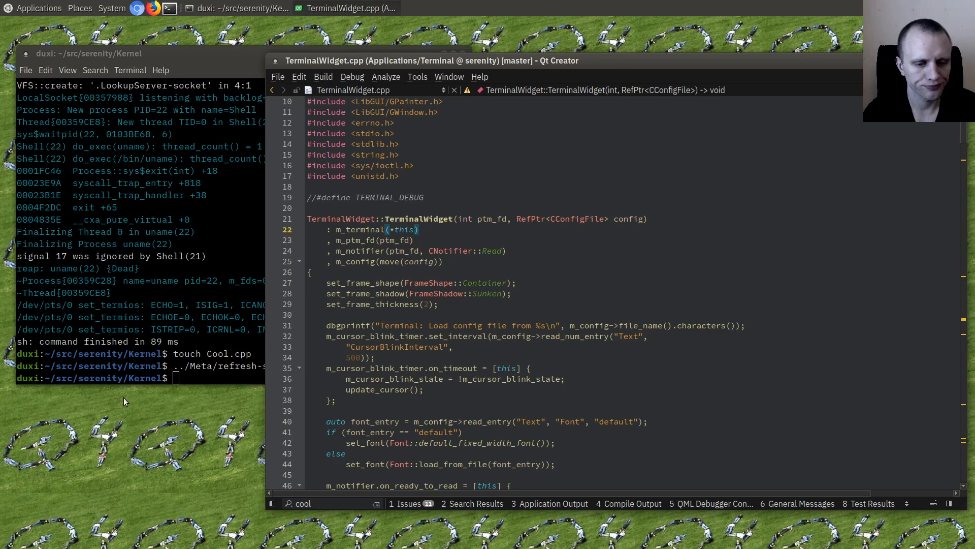